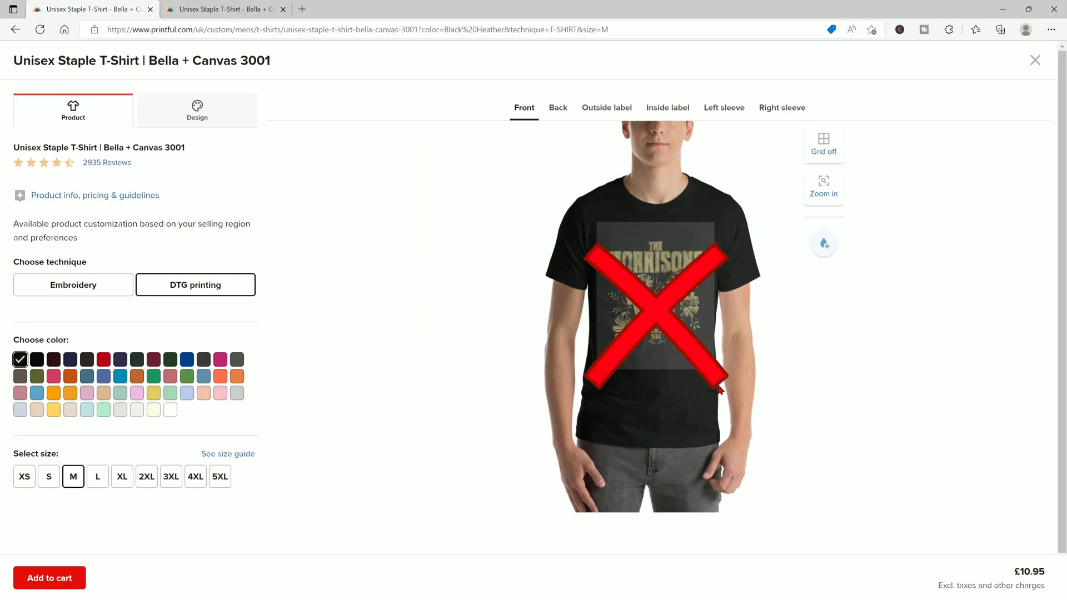
- Select the skull artwork layer in the Layers panel
{"action": "left_click", "coordinate": [153, 359]}
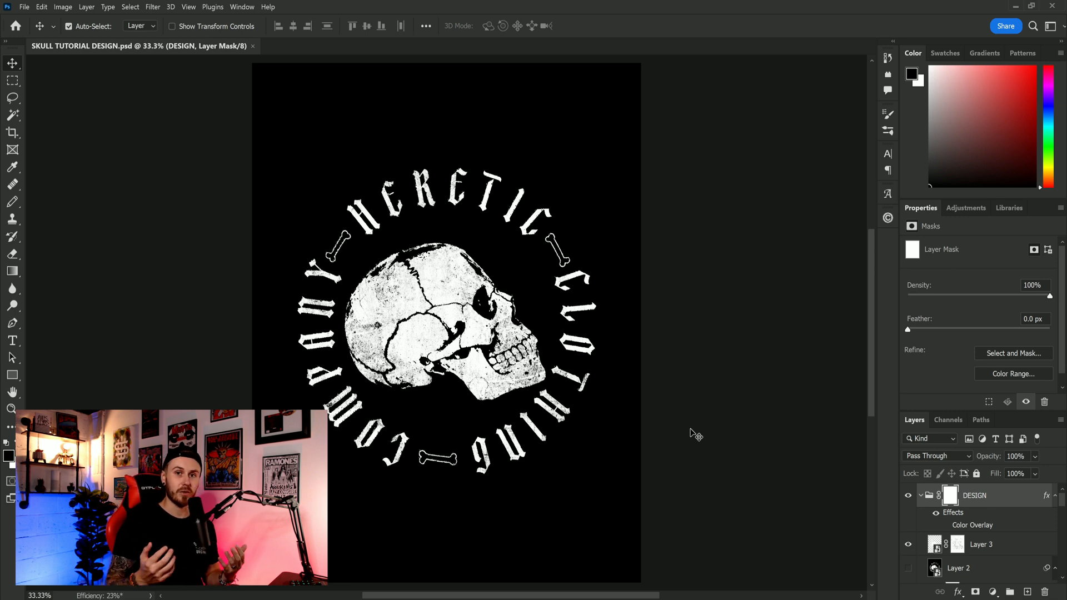
{"action": "mouse_move", "coordinate": [766, 491]}
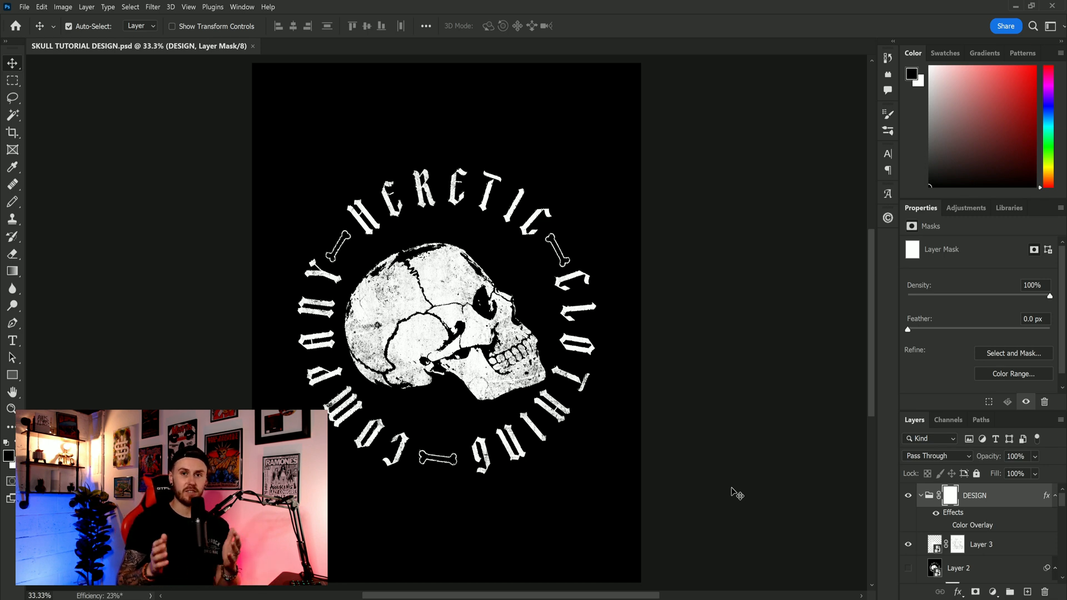
{"action": "mouse_move", "coordinate": [769, 507]}
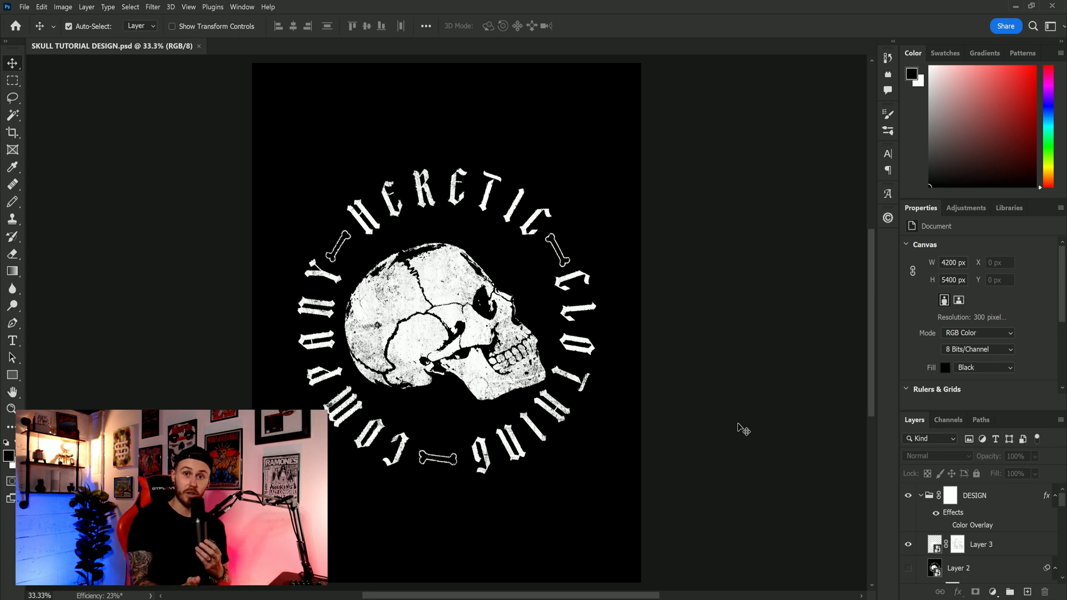
{"action": "left_click", "coordinate": [981, 544]}
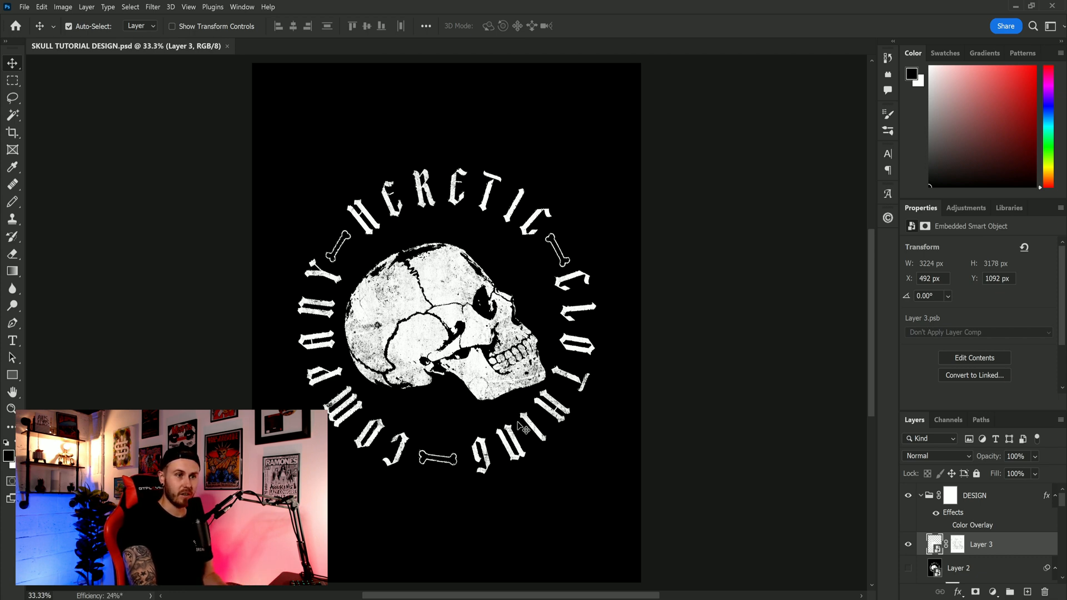
{"action": "mouse_move", "coordinate": [520, 430]}
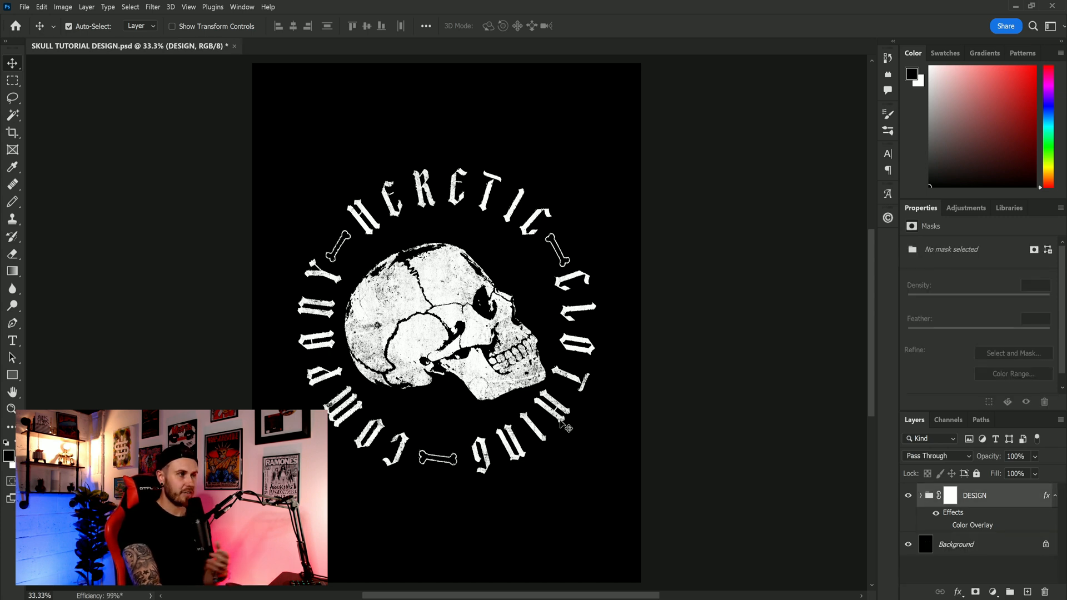
{"action": "mouse_move", "coordinate": [820, 466]}
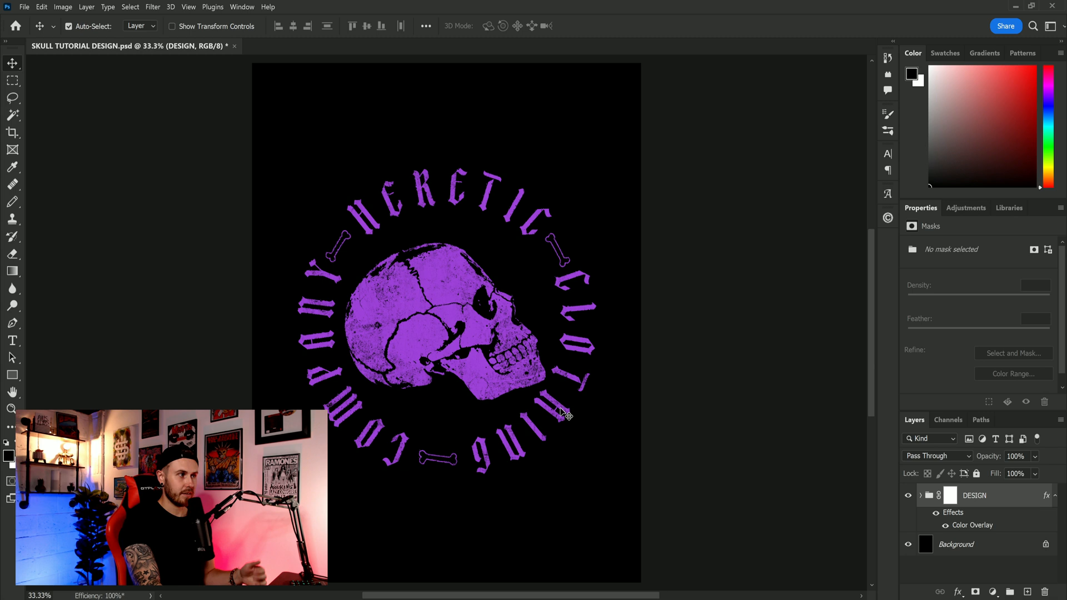
{"action": "mouse_move", "coordinate": [557, 414]}
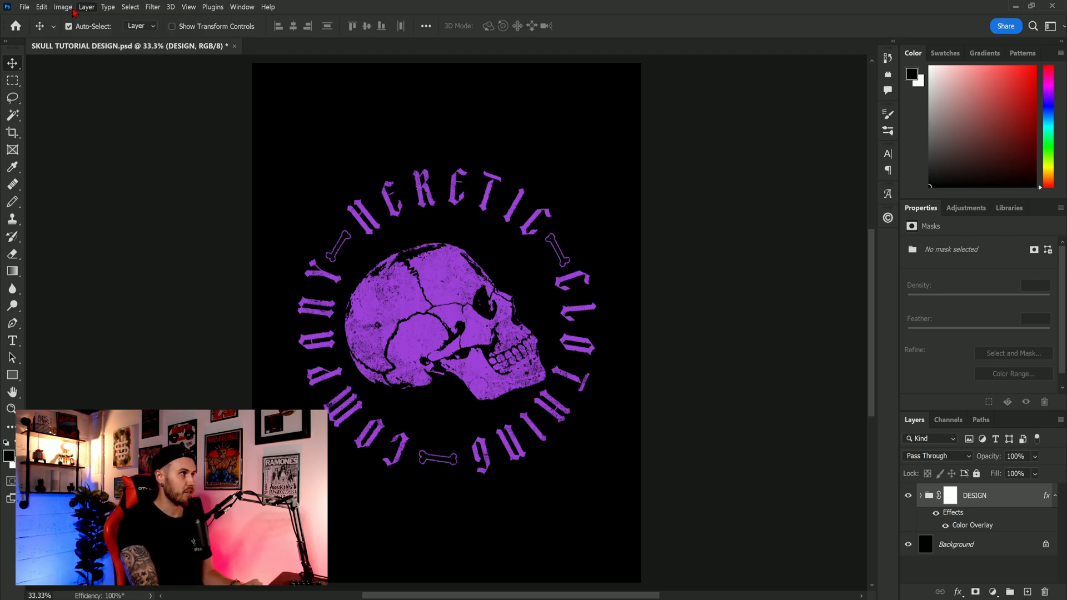
{"action": "left_click", "coordinate": [62, 7]}
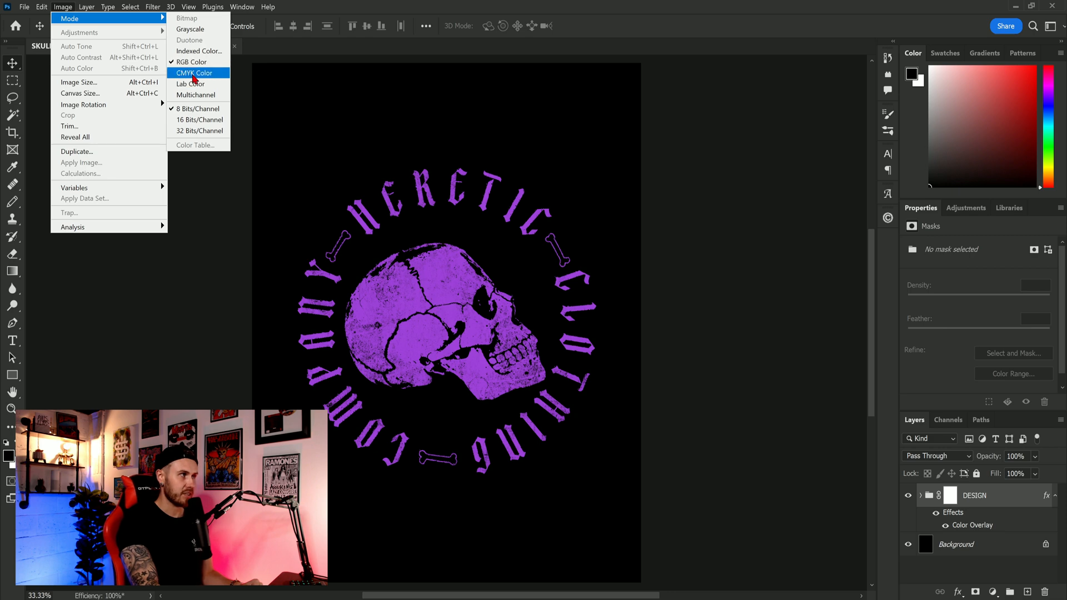
{"action": "left_click", "coordinate": [196, 73]}
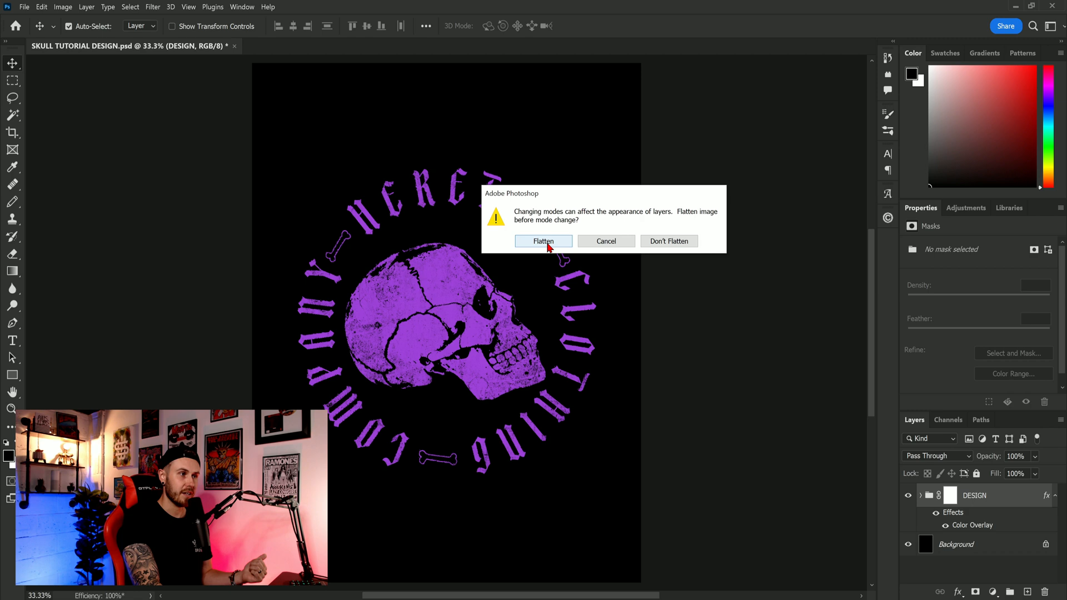
{"action": "left_click", "coordinate": [544, 241]}
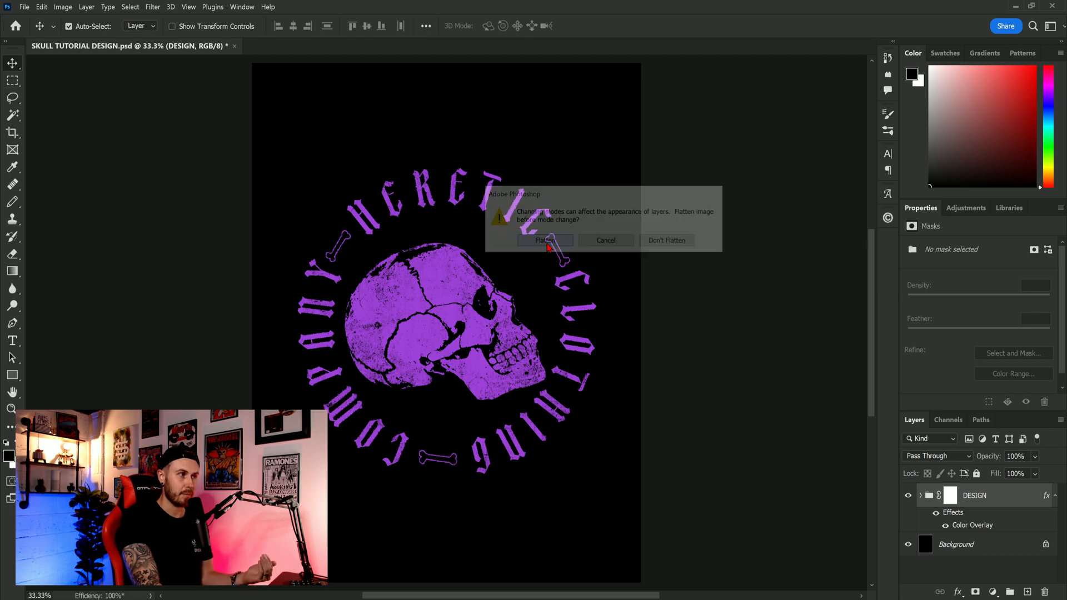
{"action": "left_click", "coordinate": [545, 240]}
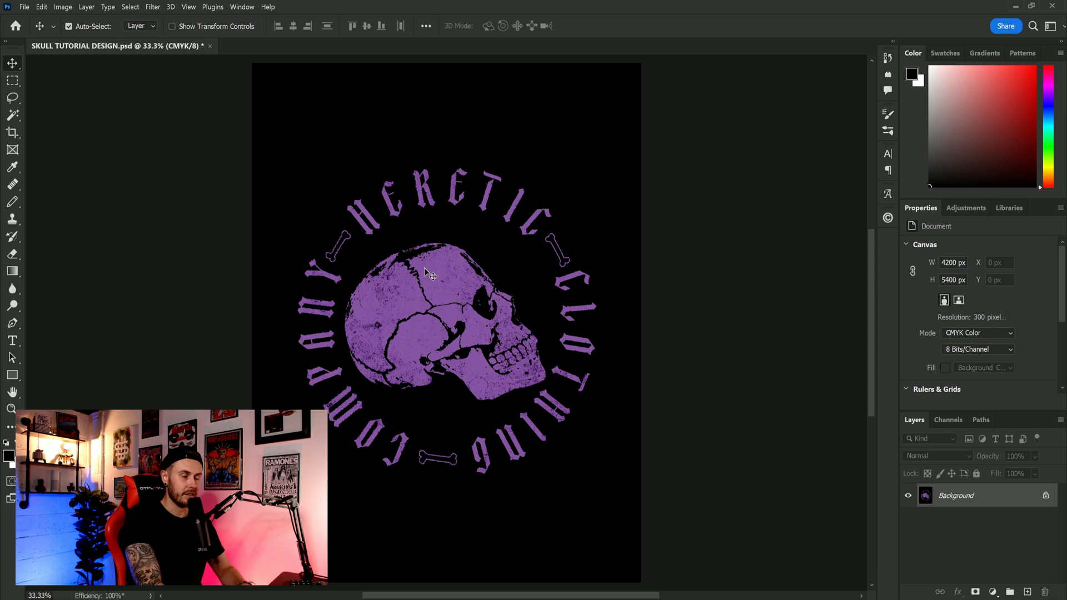
{"action": "mouse_move", "coordinate": [510, 370]}
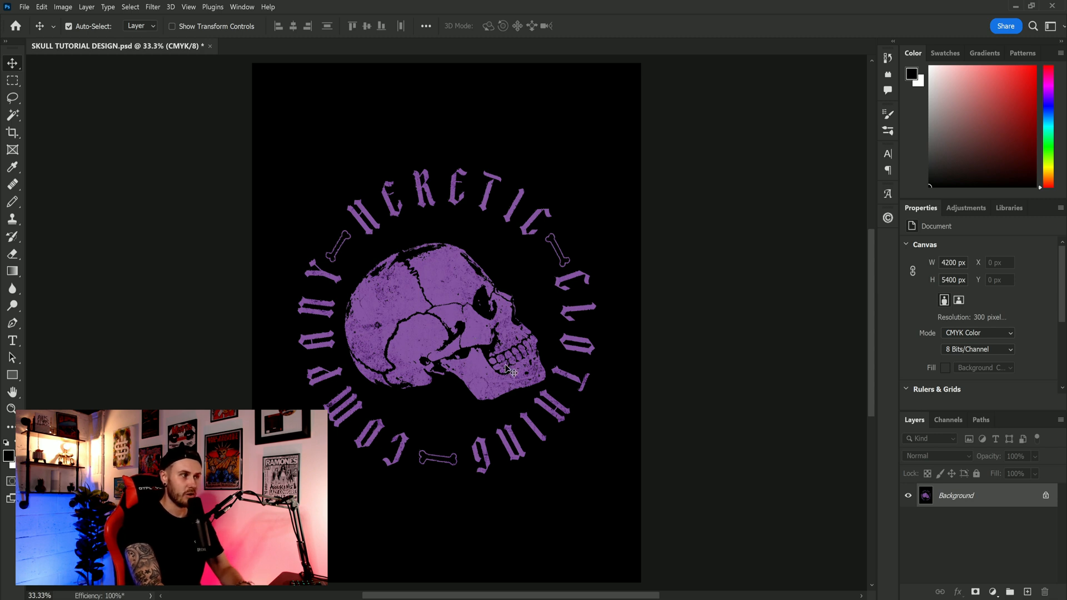
{"action": "mouse_move", "coordinate": [513, 373]}
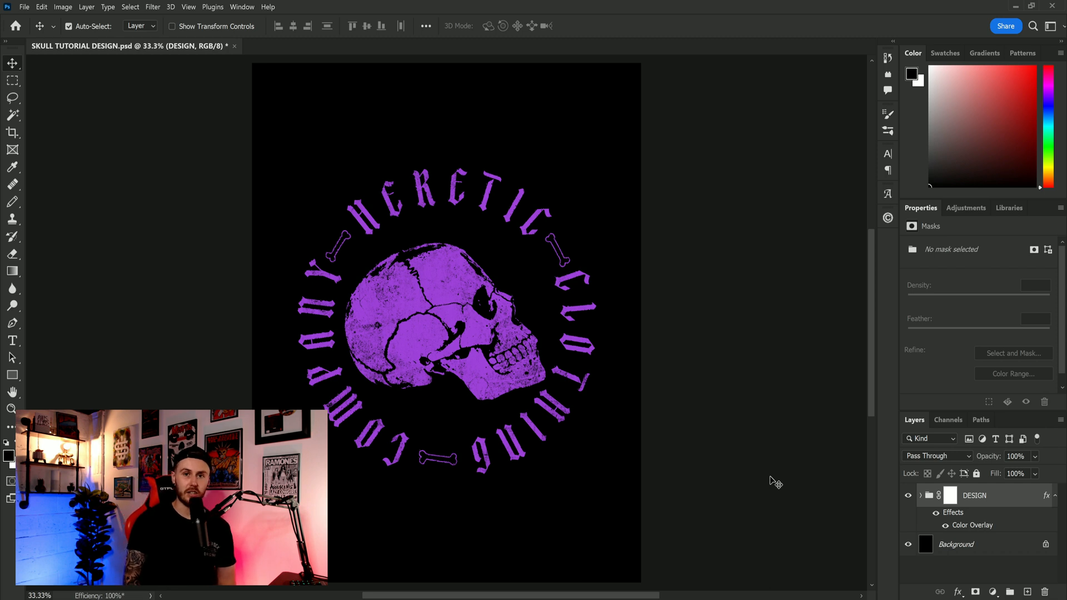
{"action": "mouse_move", "coordinate": [609, 471]}
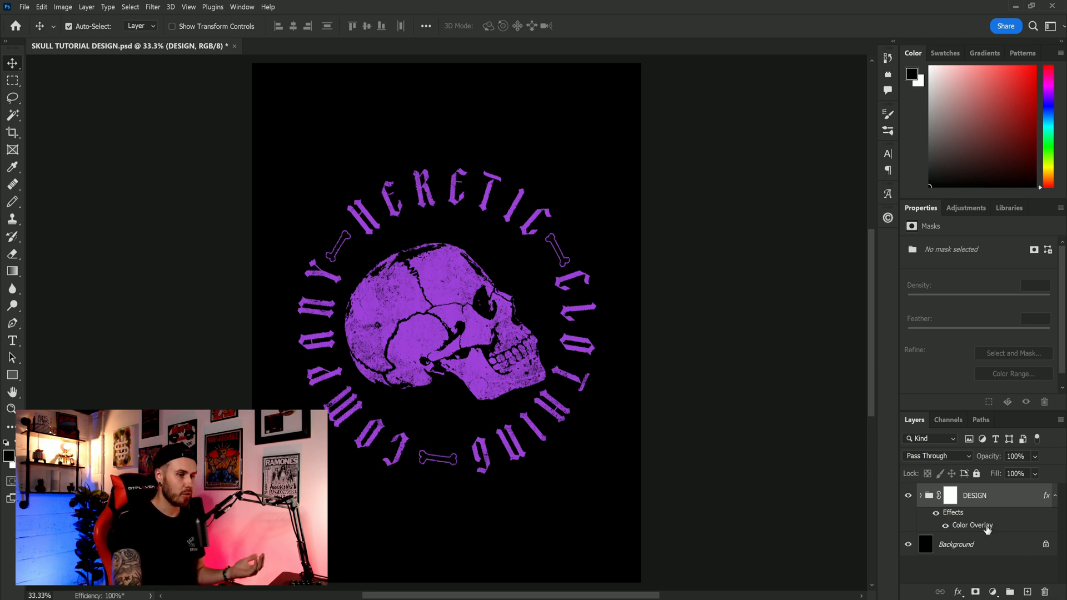
- Edit the DESIGN group's Color Overlay colour using the PANTONE+ CMYK Uncoated library
{"action": "double_click", "coordinate": [971, 525]}
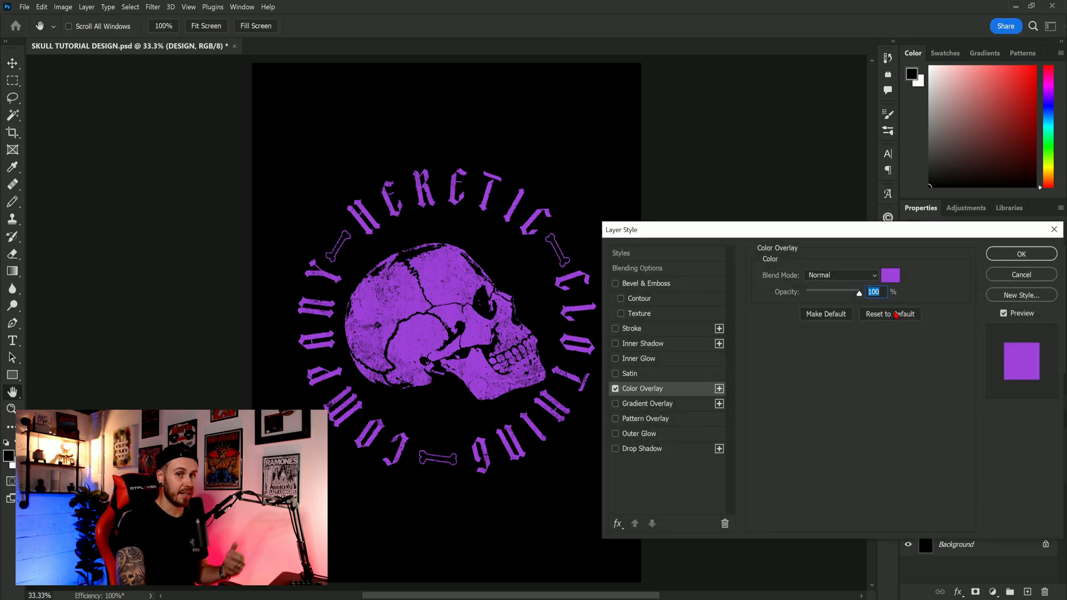
{"action": "left_click", "coordinate": [891, 275]}
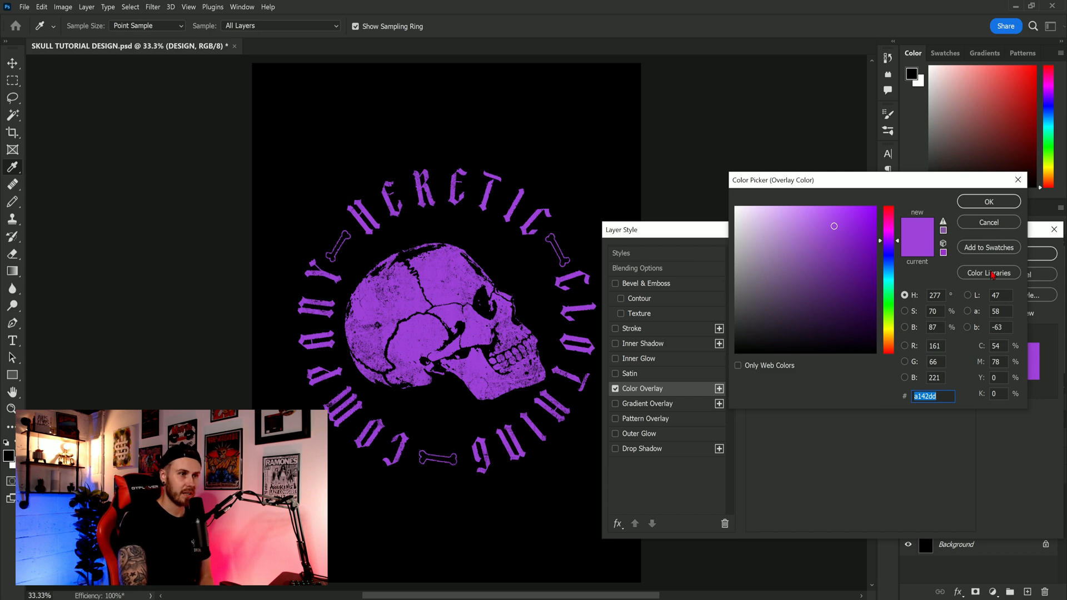
{"action": "left_click", "coordinate": [988, 273]}
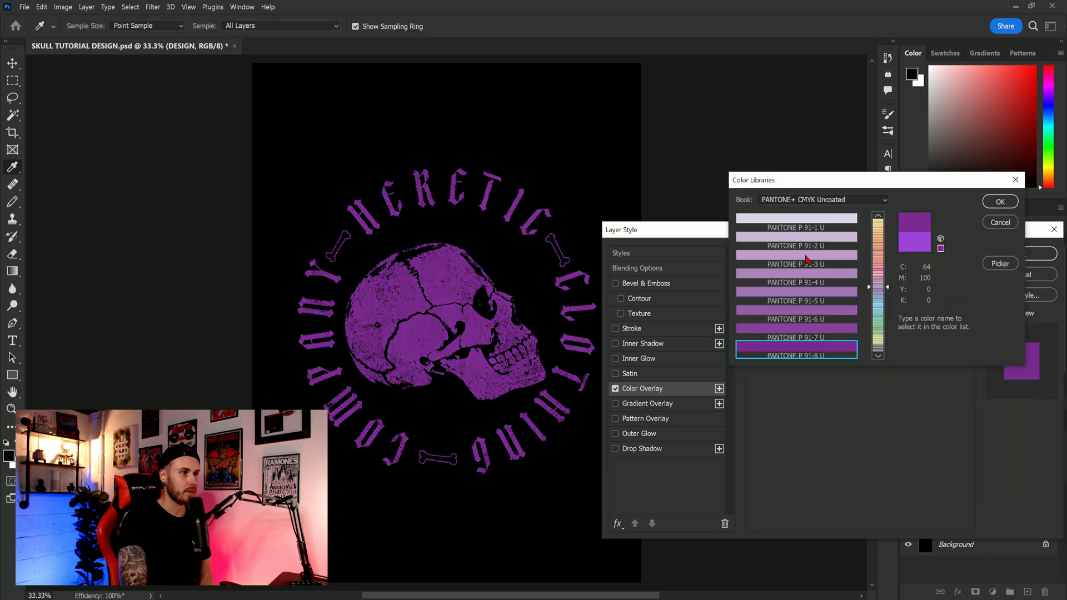
{"action": "left_click", "coordinate": [821, 199]}
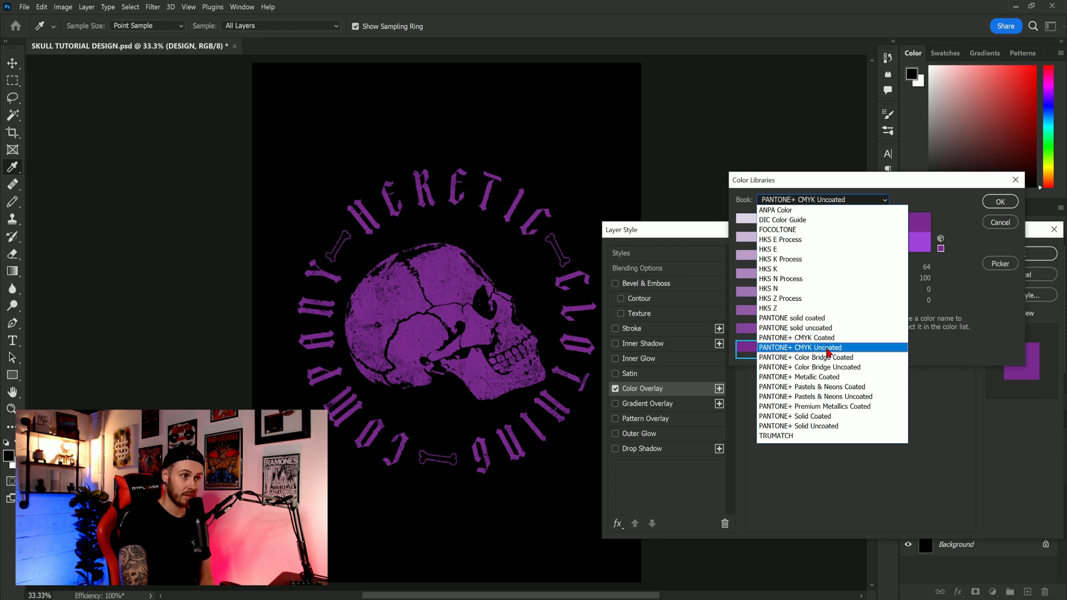
{"action": "left_click", "coordinate": [800, 347]}
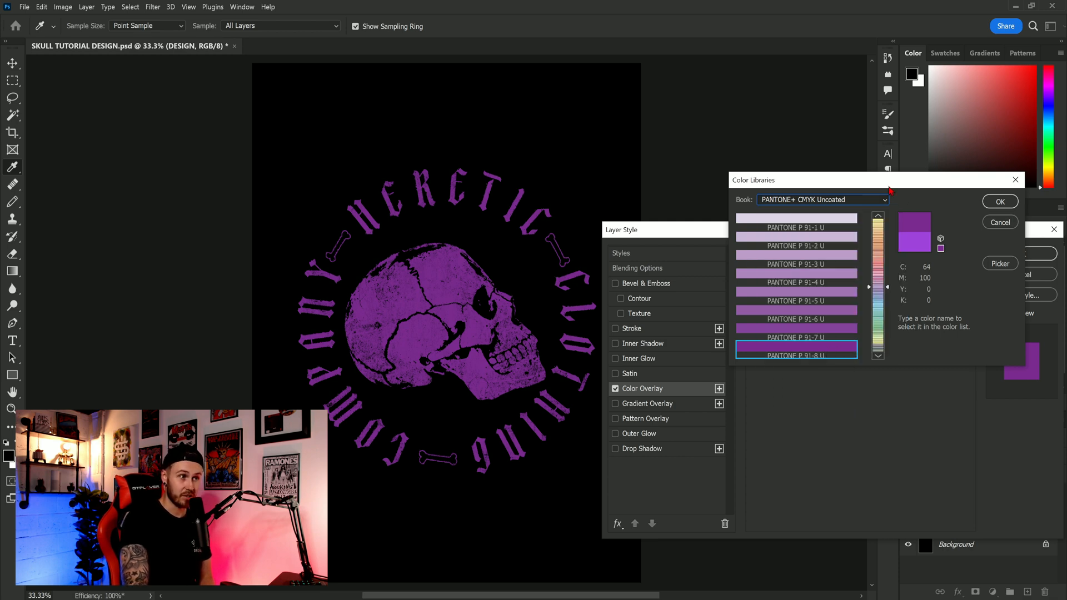
- Compare P 91-4 U and P 91-8 U, then settle on PANTONE P 91-6 U purple and confirm
{"action": "left_click", "coordinate": [796, 283]}
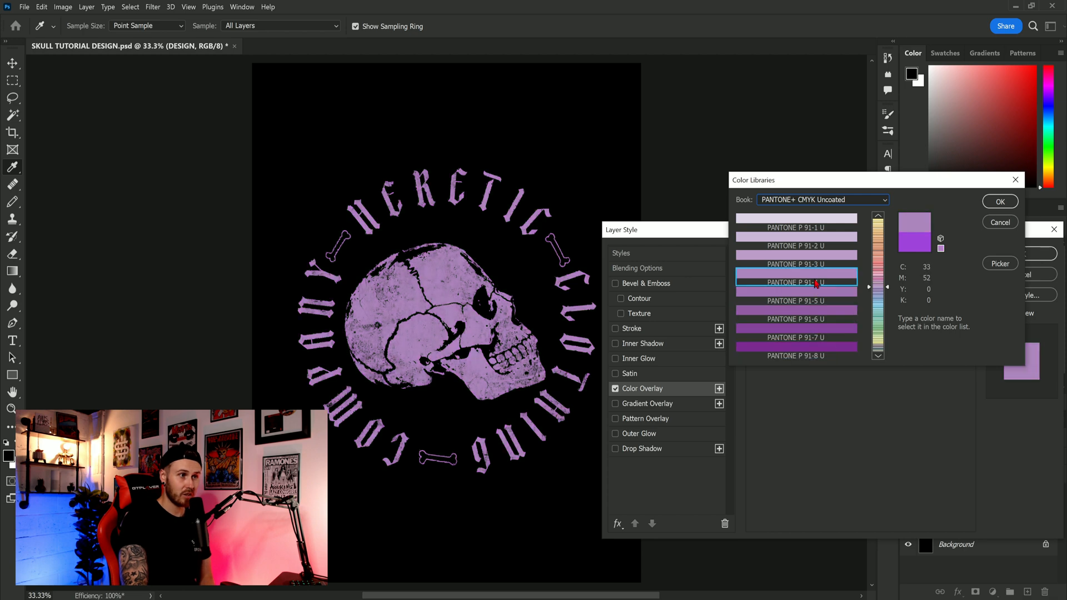
{"action": "left_click", "coordinate": [796, 350]}
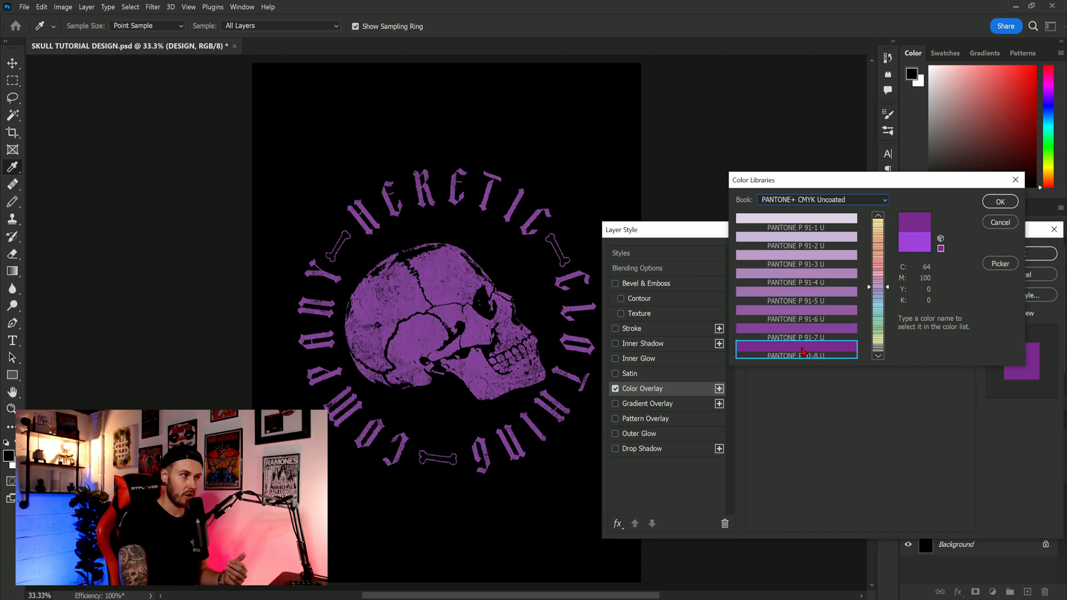
{"action": "left_click", "coordinate": [796, 338]}
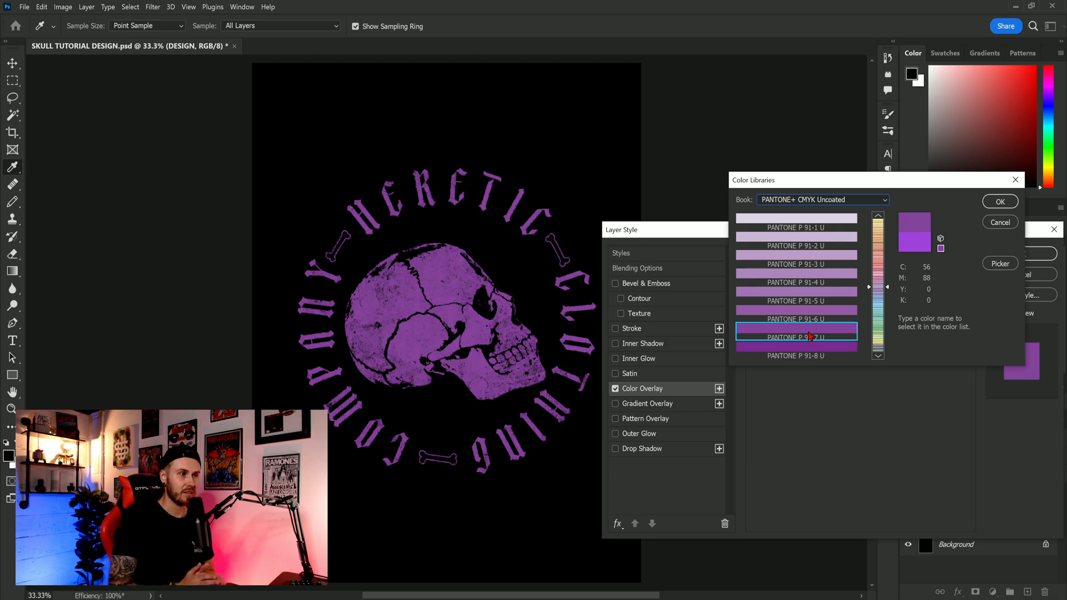
{"action": "left_click", "coordinate": [796, 313]}
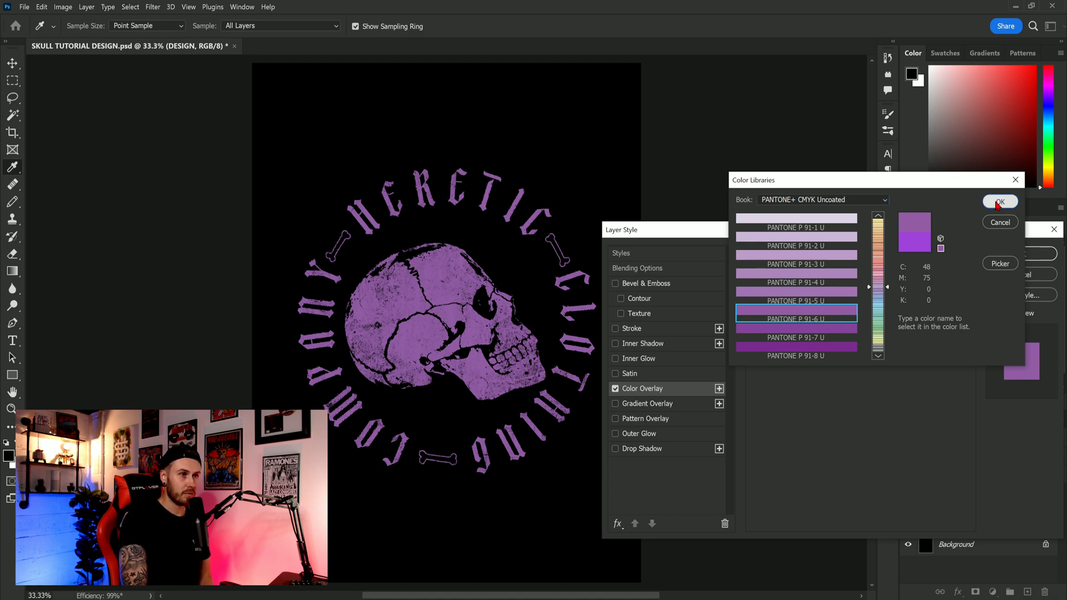
{"action": "left_click", "coordinate": [999, 203]}
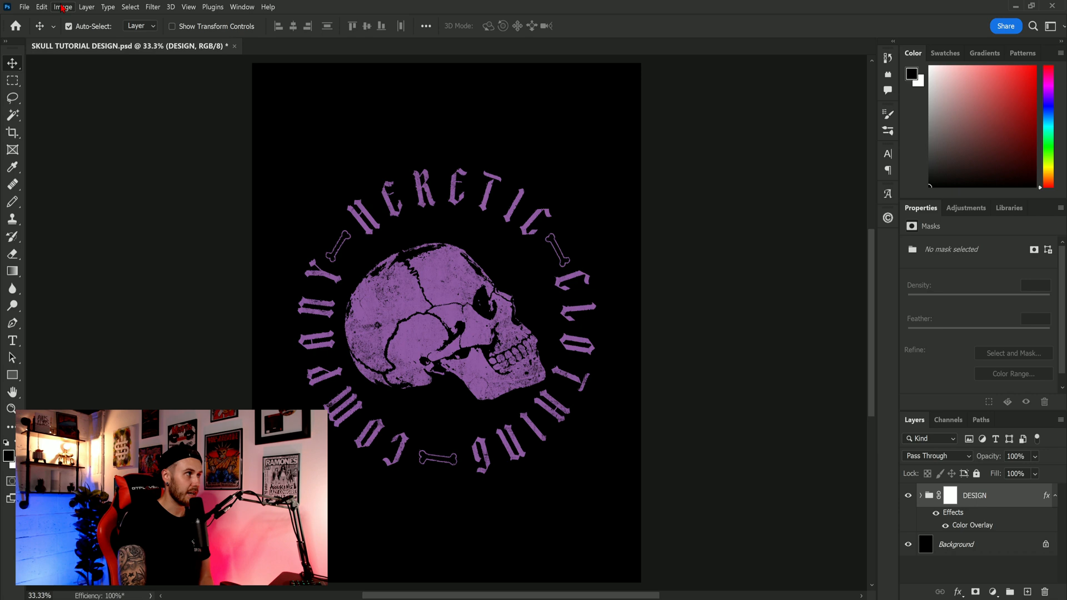
{"action": "left_click", "coordinate": [62, 6]}
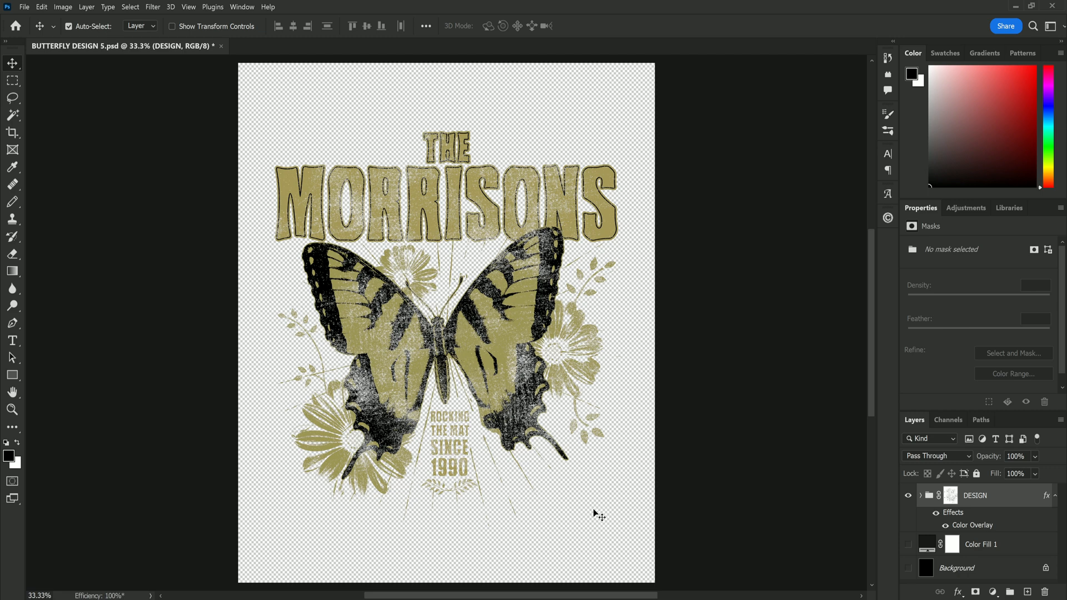
{"action": "mouse_move", "coordinate": [393, 435]}
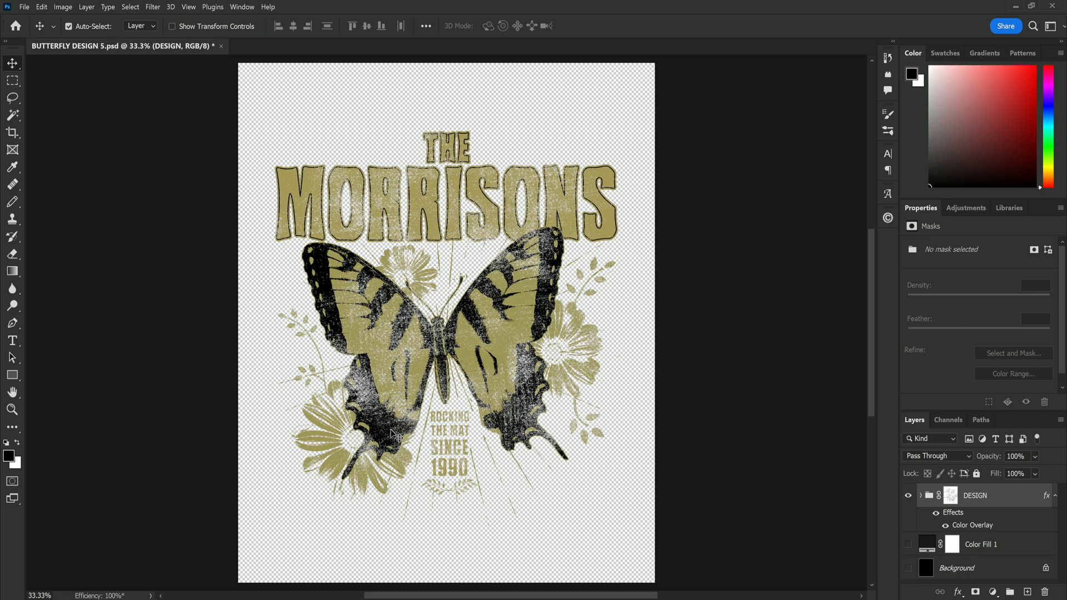
{"action": "mouse_move", "coordinate": [580, 357]}
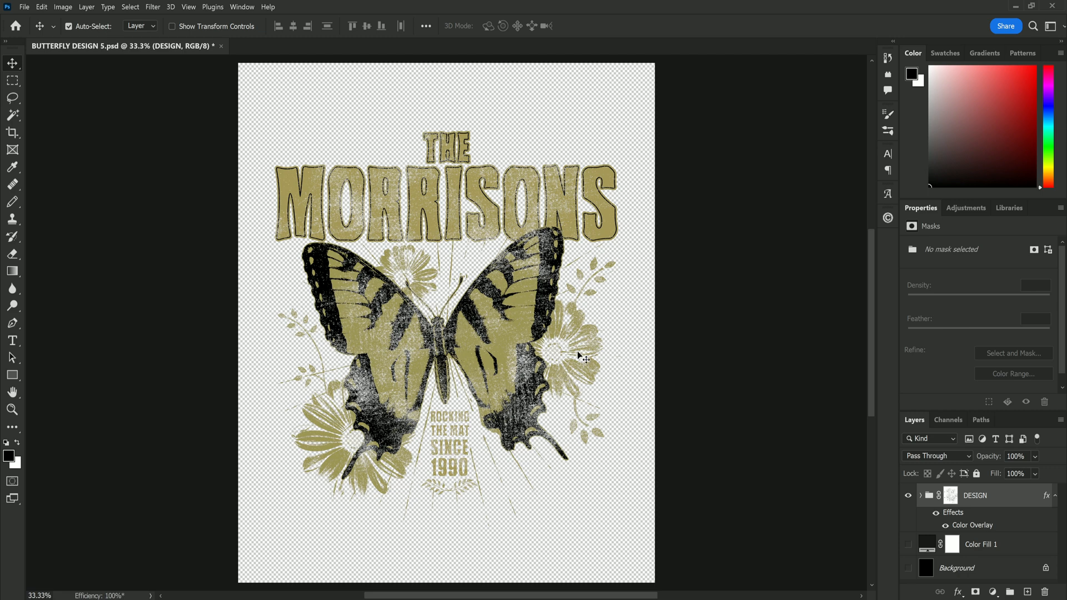
{"action": "mouse_move", "coordinate": [516, 345]}
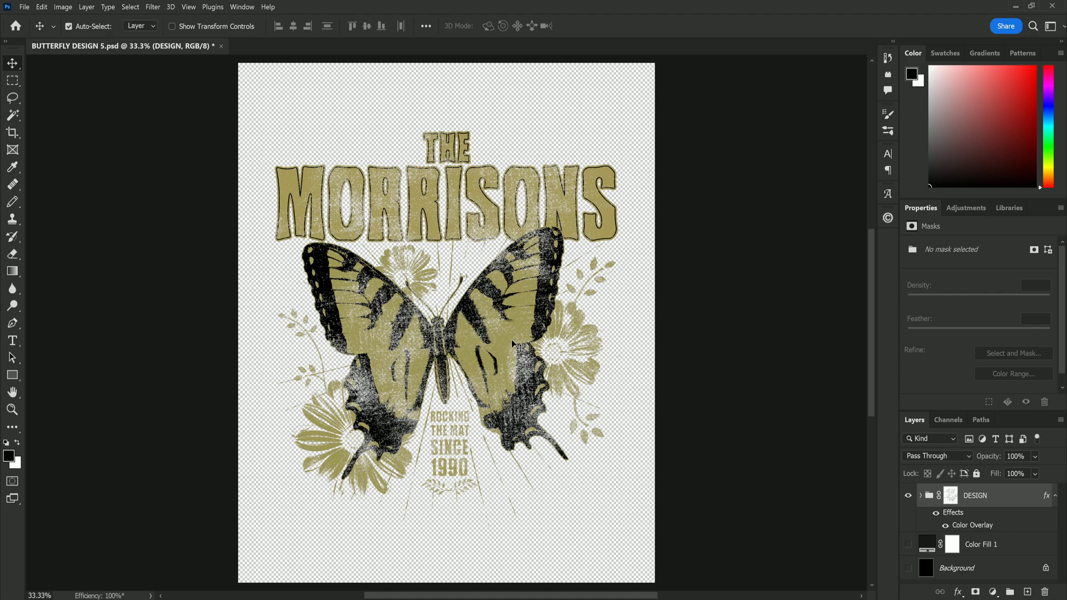
{"action": "mouse_move", "coordinate": [457, 353]}
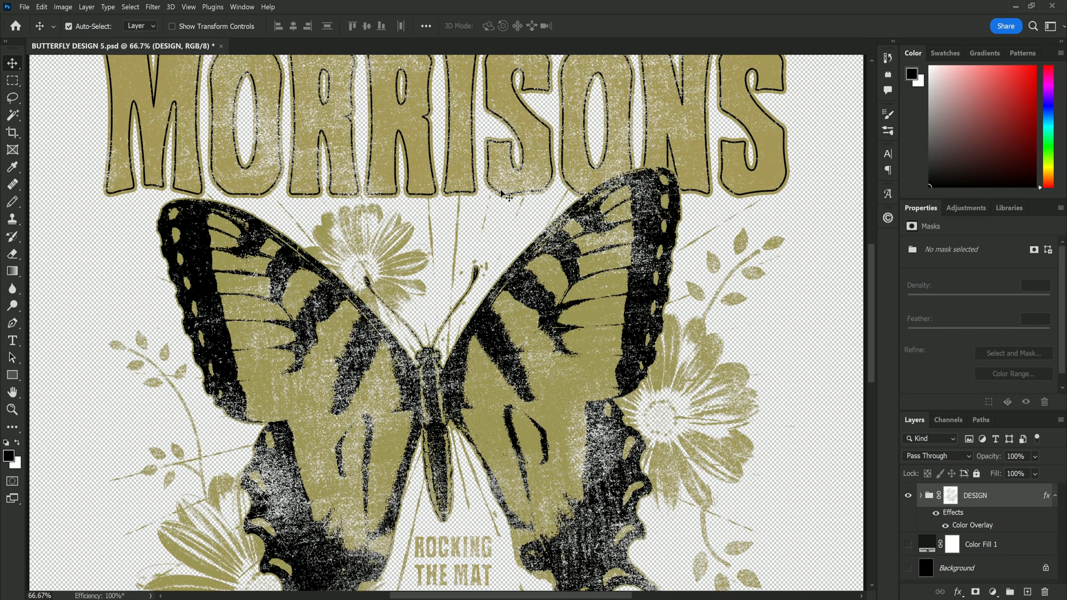
{"action": "mouse_move", "coordinate": [478, 305]}
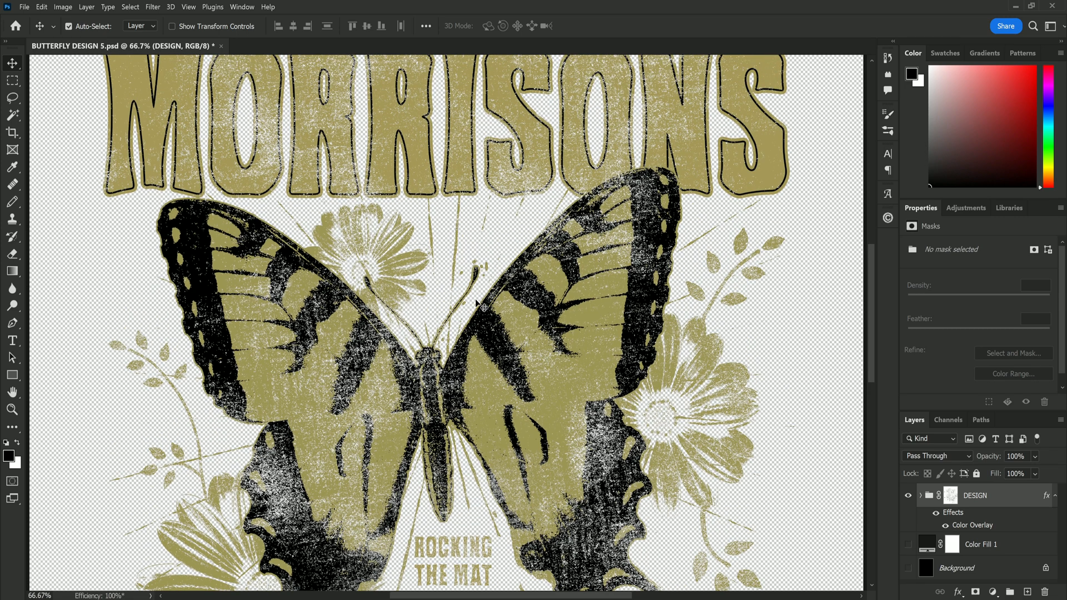
{"action": "mouse_move", "coordinate": [498, 336]}
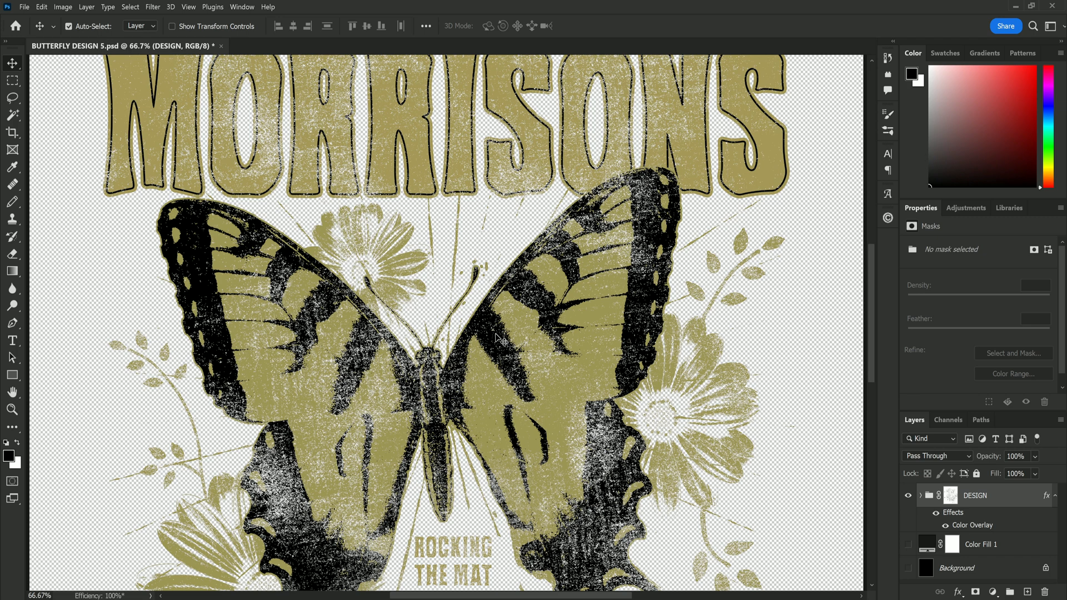
{"action": "mouse_move", "coordinate": [491, 347]}
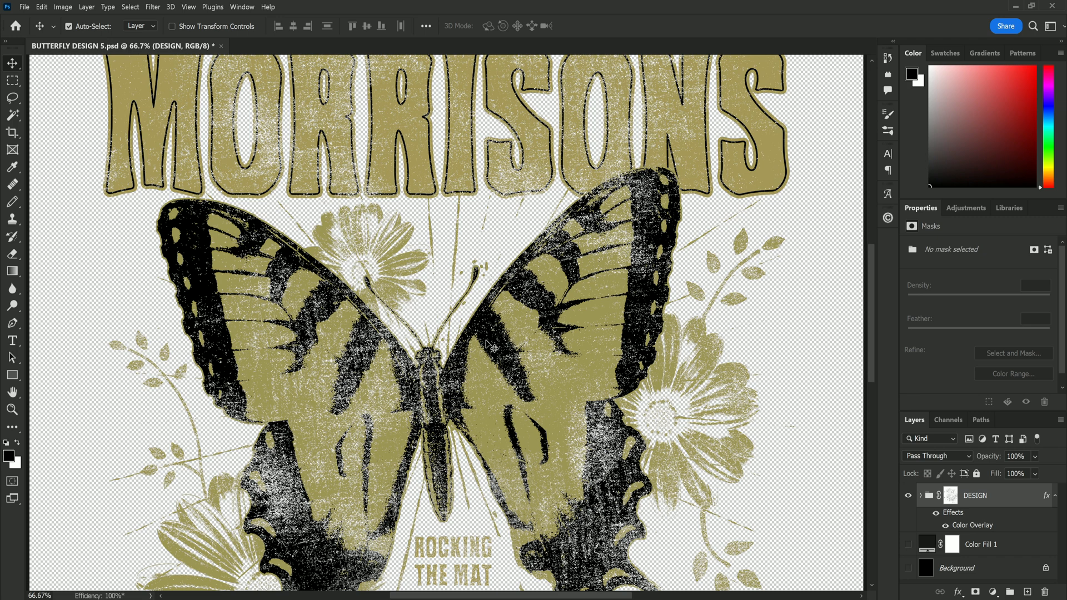
{"action": "mouse_move", "coordinate": [534, 368]}
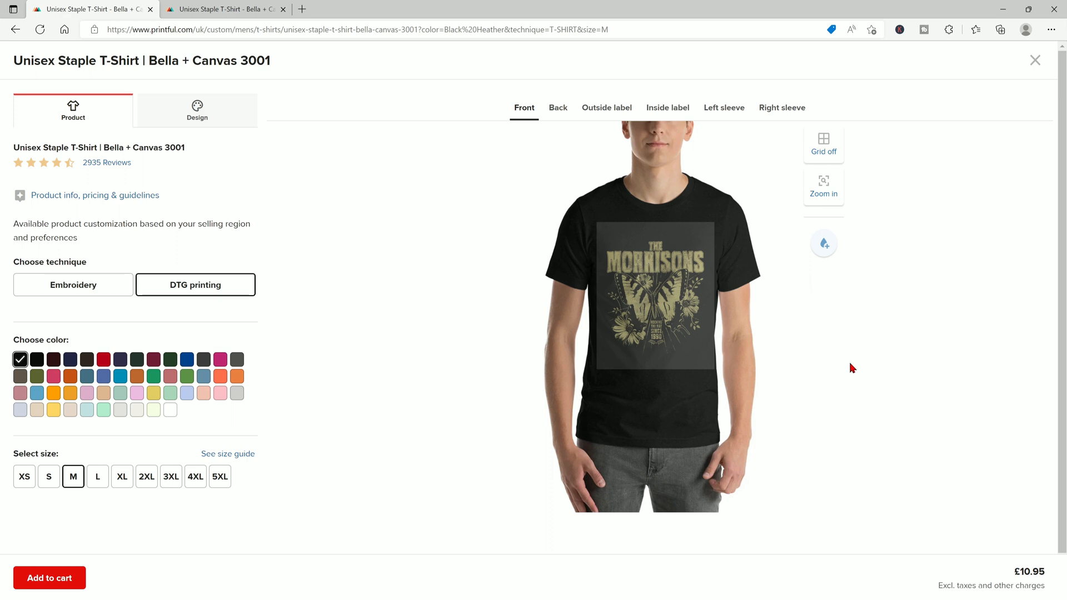
{"action": "mouse_move", "coordinate": [593, 225]}
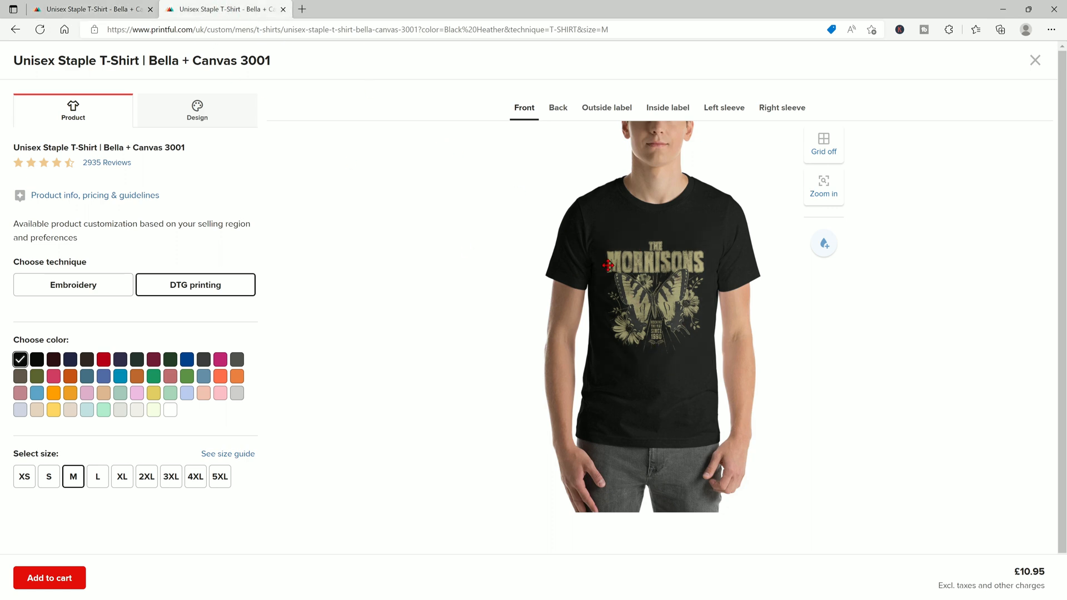
- Zoom into the mockup print and switch the t-shirt colour to red
{"action": "left_click", "coordinate": [822, 187]}
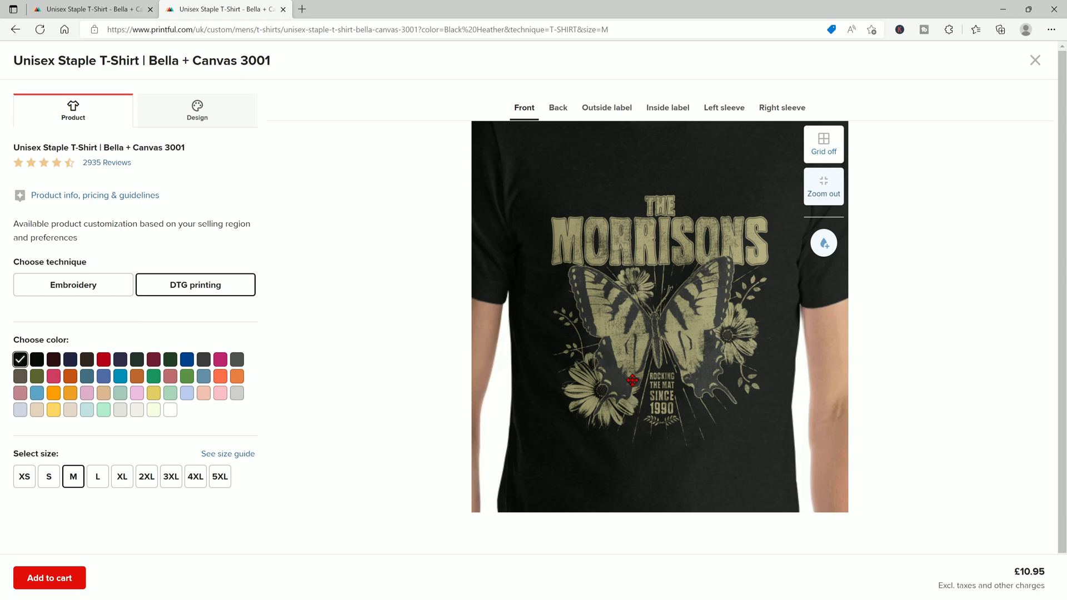
{"action": "mouse_move", "coordinate": [589, 391]}
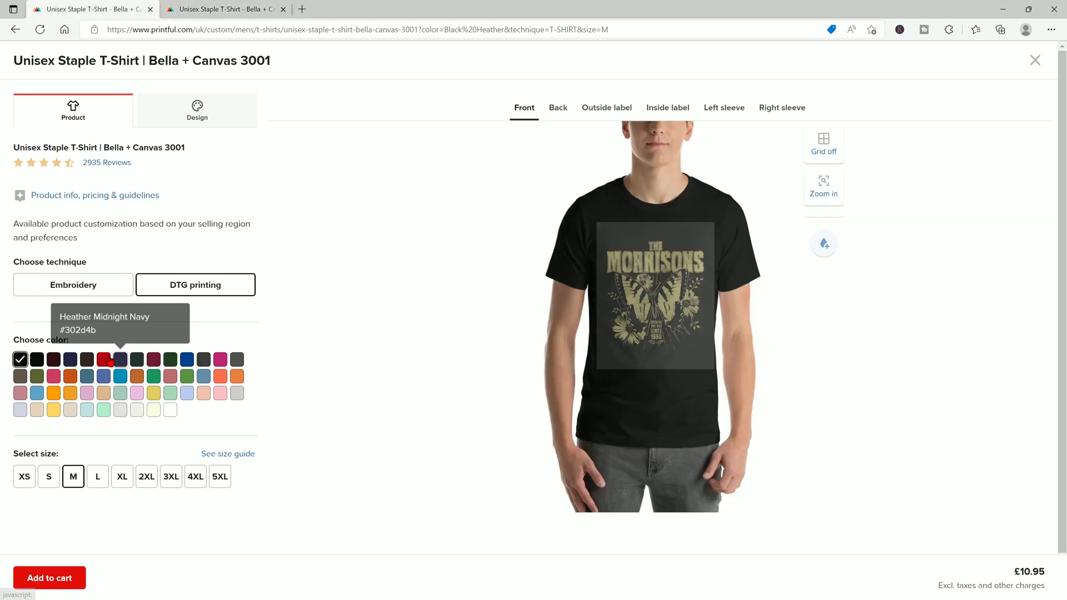
{"action": "left_click", "coordinate": [104, 359]}
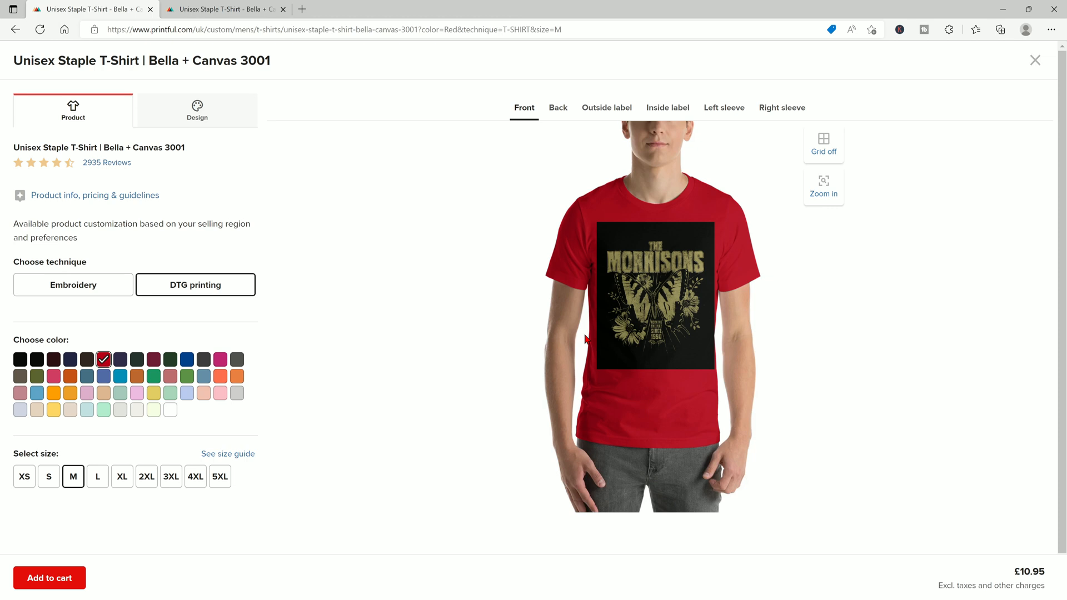
{"action": "mouse_move", "coordinate": [531, 321]}
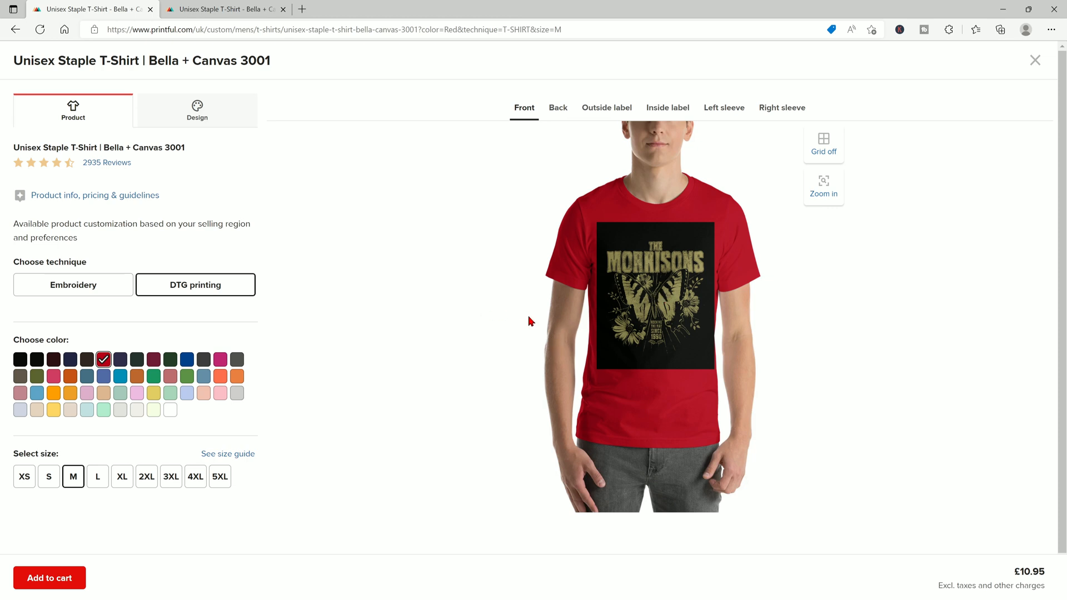
{"action": "mouse_move", "coordinate": [547, 326]}
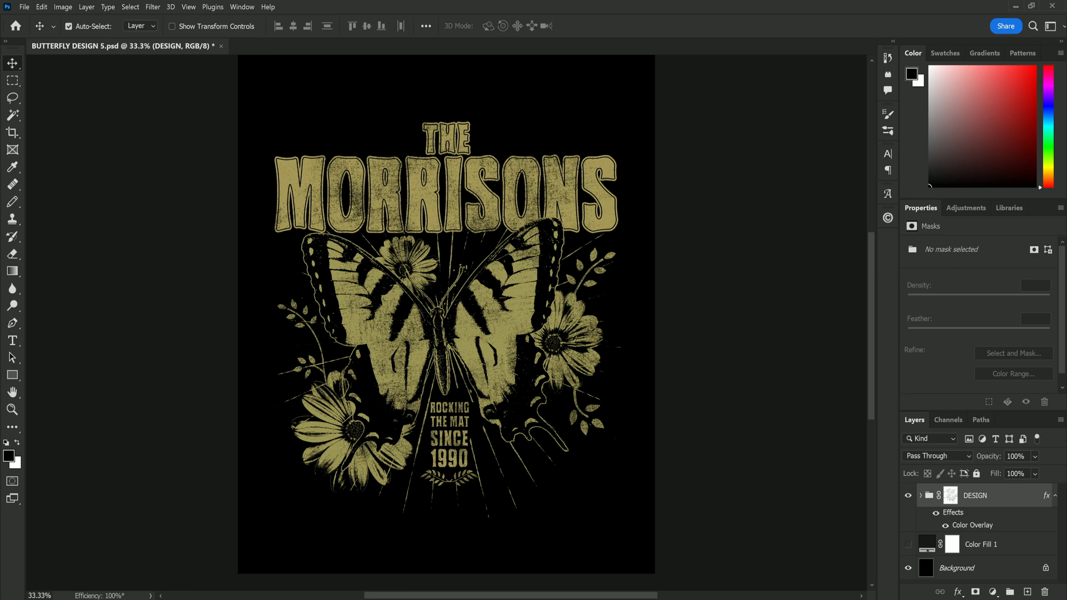
- Hide the black background and stamp the visible DESIGN artwork into a new merged layer
{"action": "left_click", "coordinate": [908, 568]}
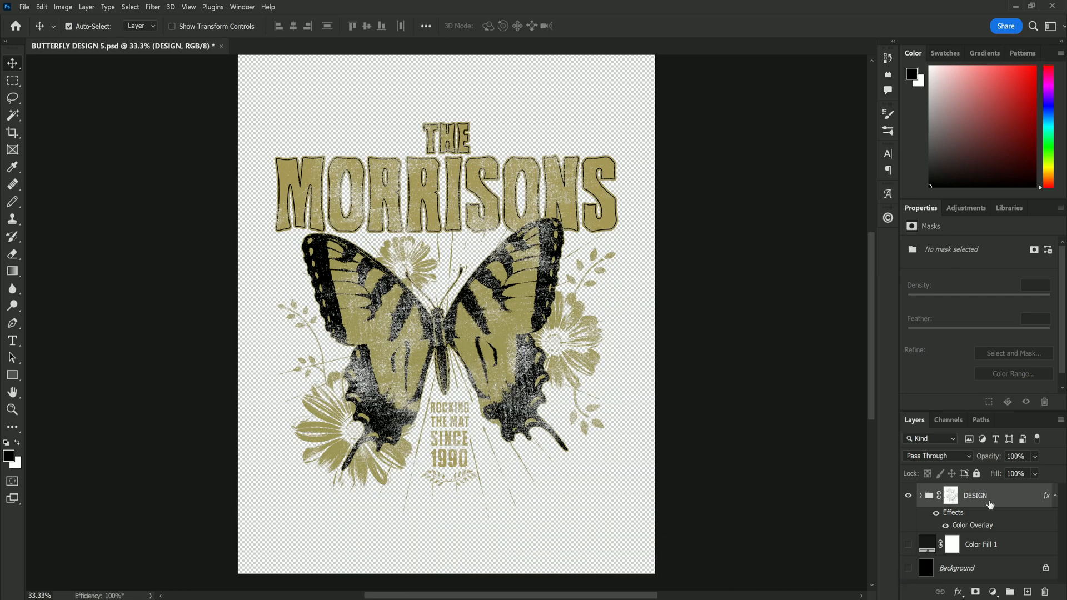
{"action": "key", "text": "ctrl+alt+shift+e"}
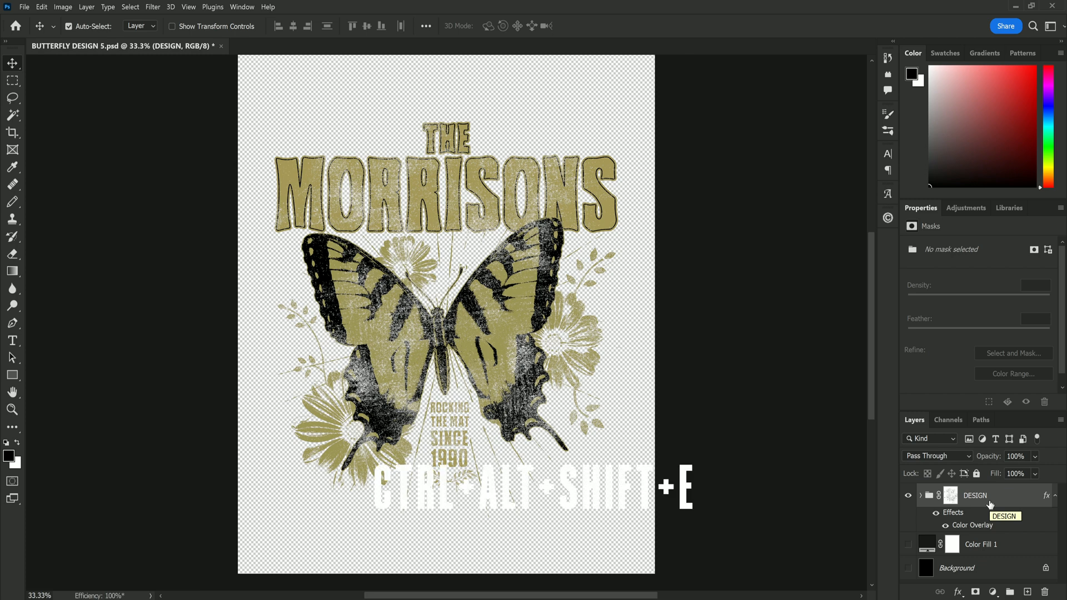
{"action": "left_click", "coordinate": [68, 26]}
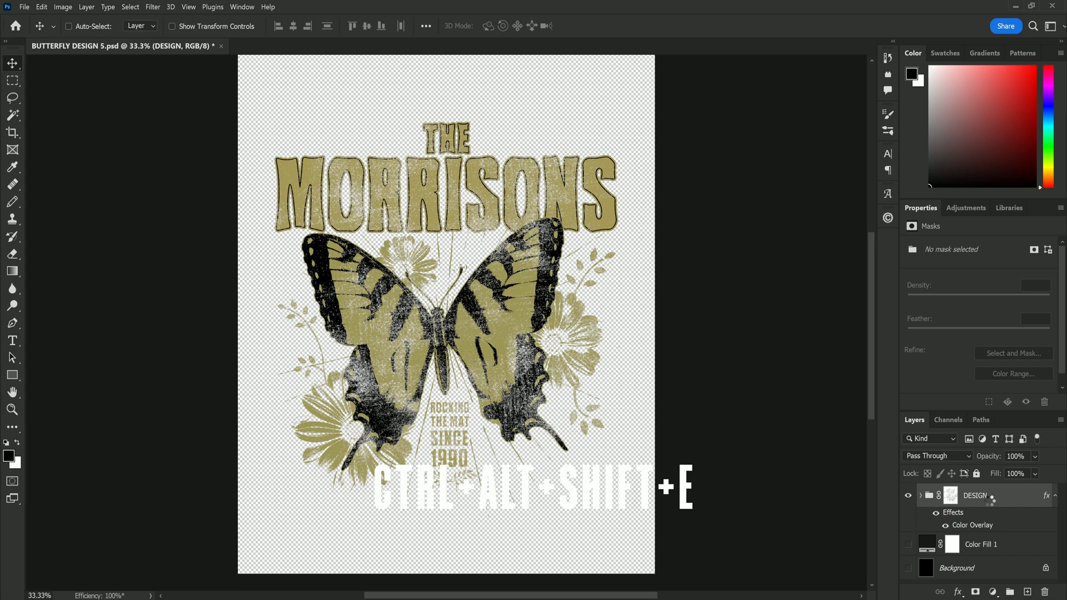
{"action": "key", "text": "ctrl+alt+shift+e"}
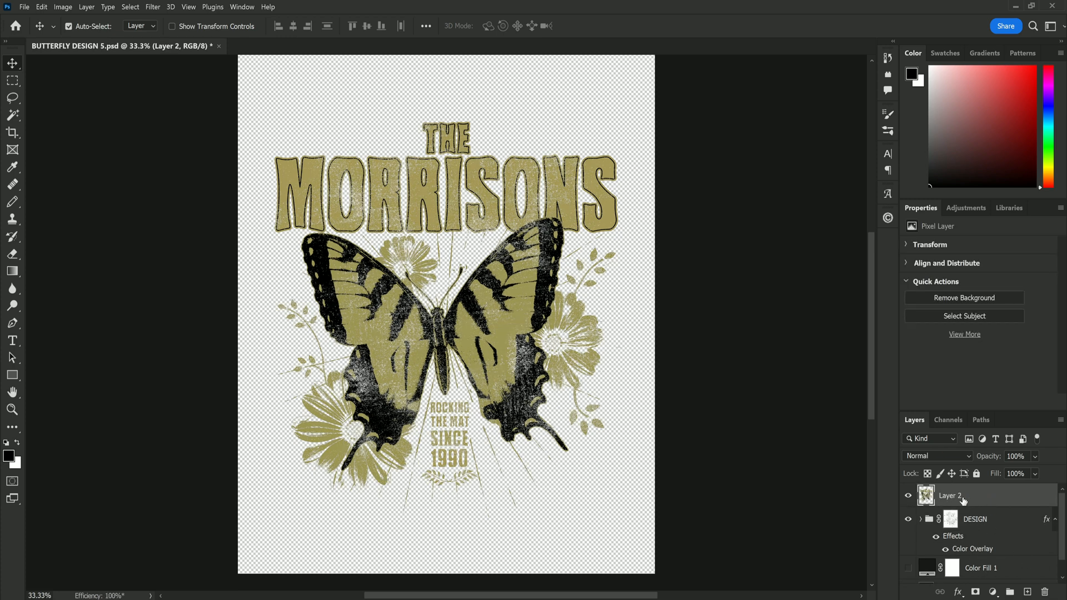
- Hide the original DESIGN group and bring up Layer 2's effects list
{"action": "left_click", "coordinate": [908, 496]}
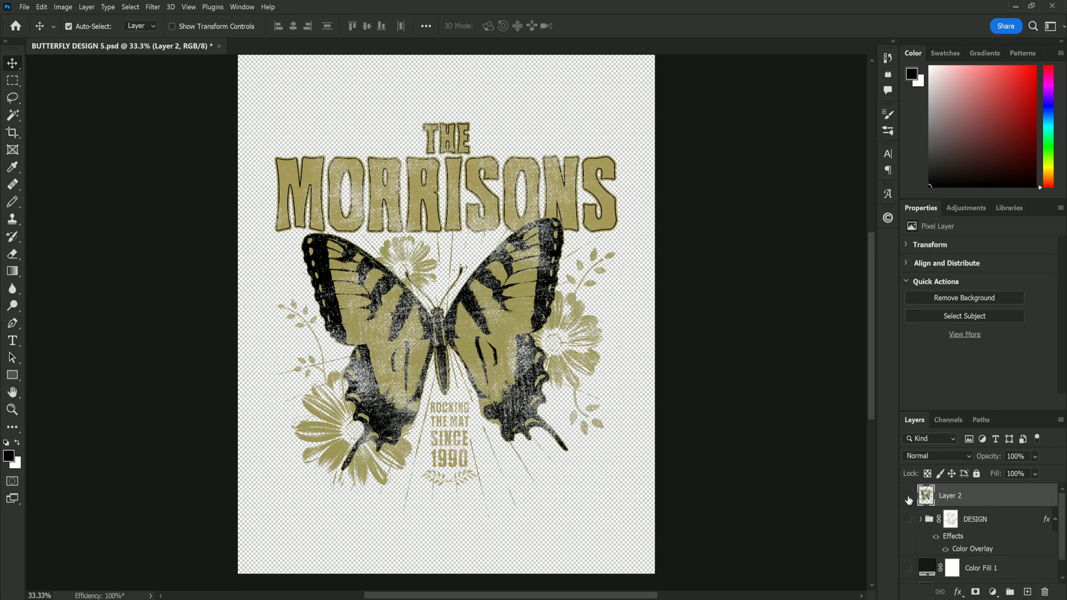
{"action": "left_click", "coordinate": [909, 496]}
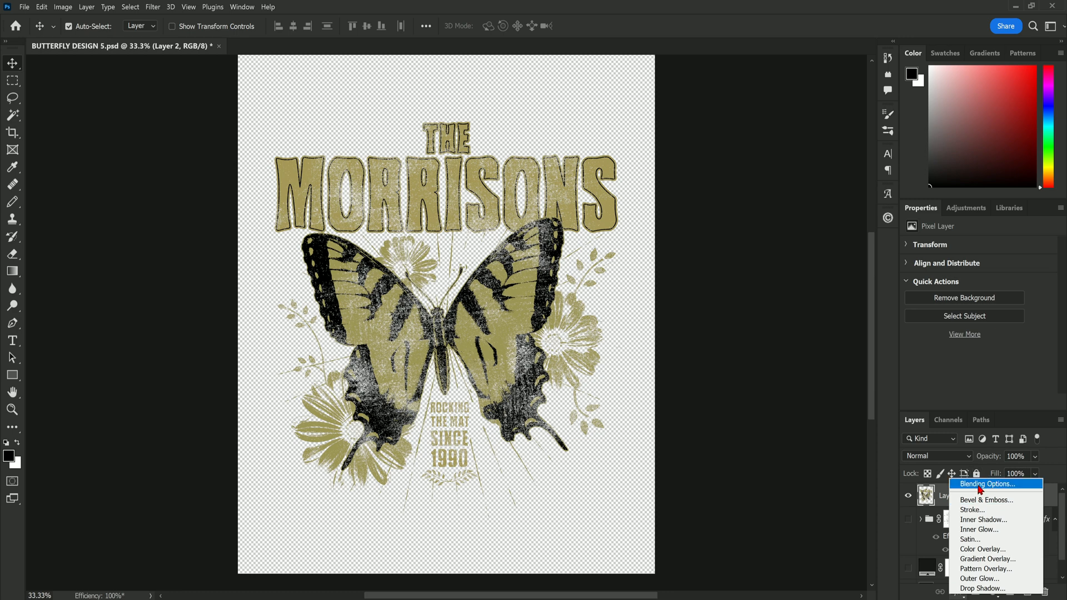
- In Layer 2's Blending Options, raise the Blend If black slider to about 42 with a smooth falloff
{"action": "left_click", "coordinate": [985, 484]}
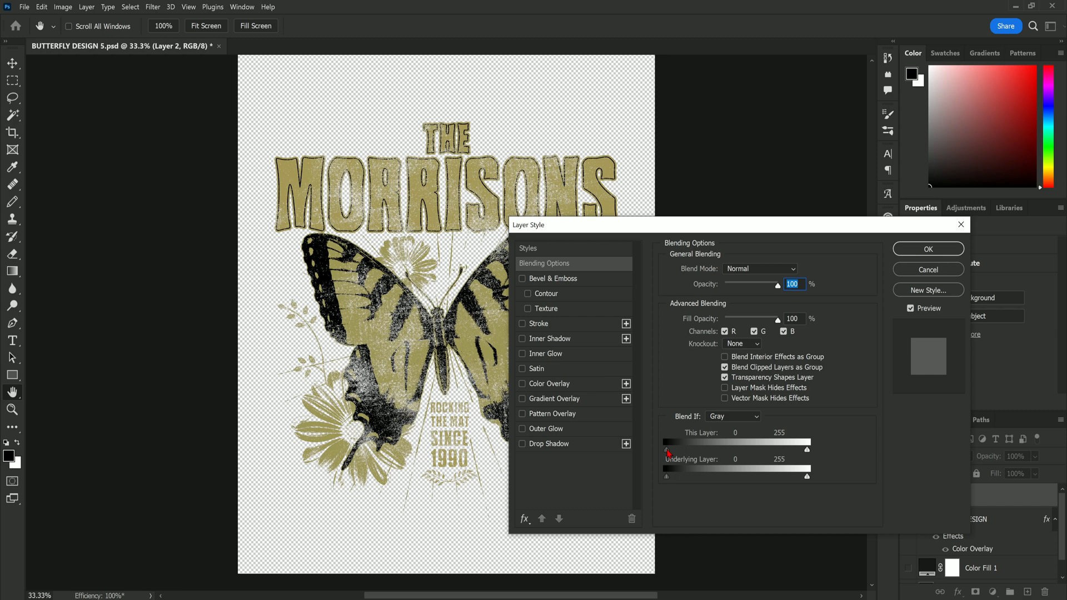
{"action": "left_click_drag", "start_coordinate": [666, 448], "coordinate": [690, 448]}
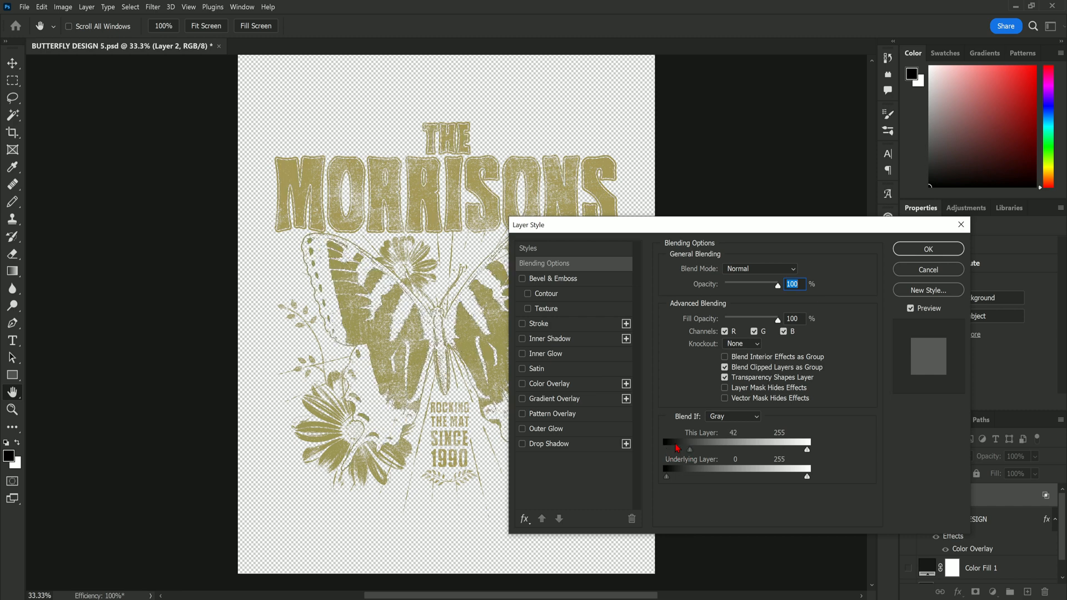
{"action": "left_click_drag", "start_coordinate": [677, 449], "coordinate": [807, 449]}
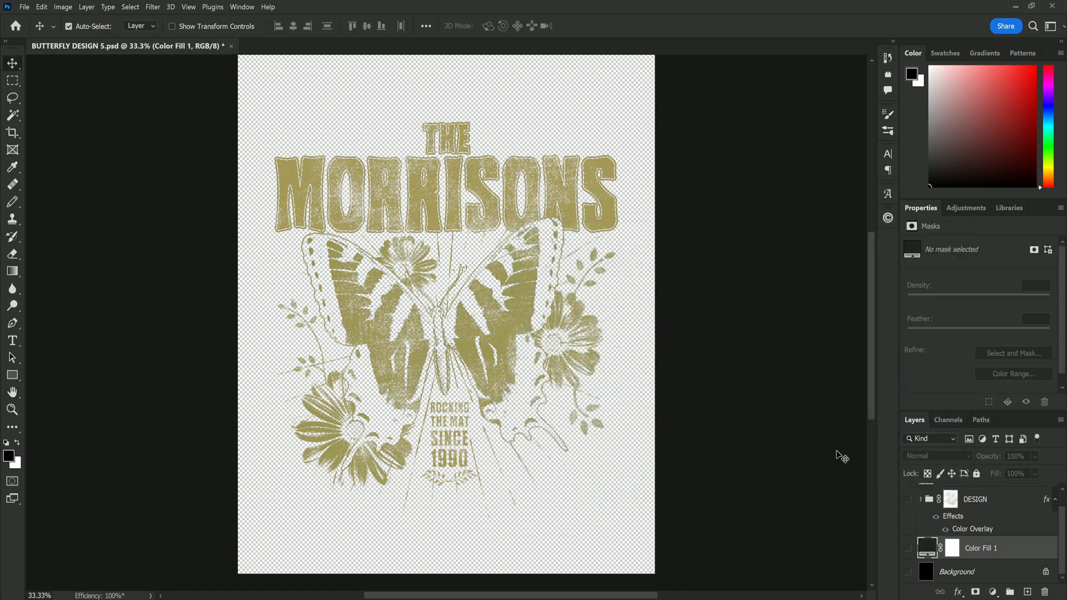
{"action": "double_click", "coordinate": [927, 548]}
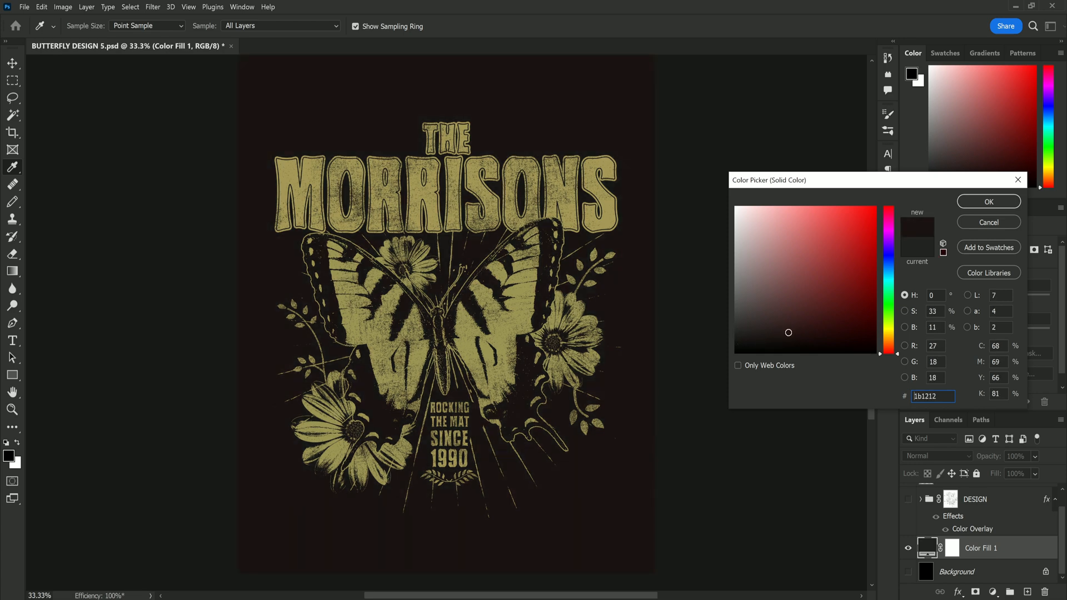
{"action": "left_click", "coordinate": [790, 310]}
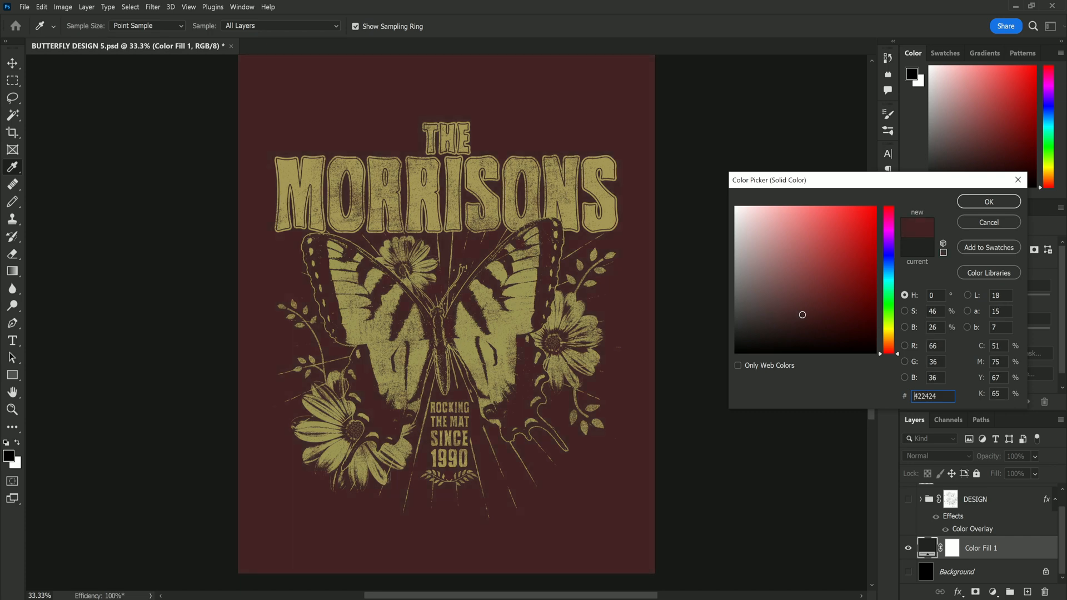
{"action": "left_click", "coordinate": [734, 362]}
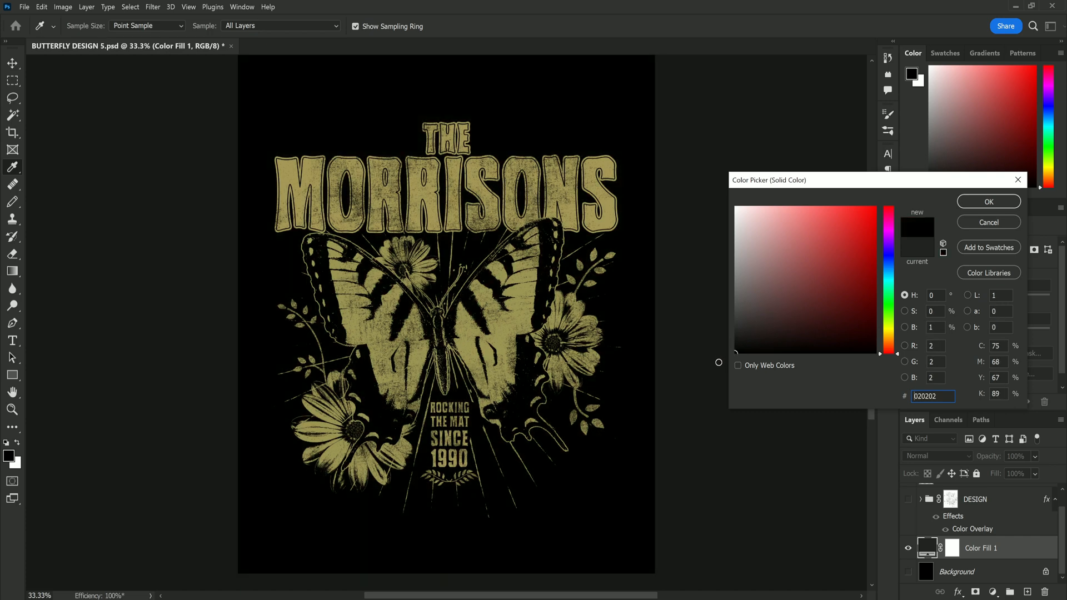
{"action": "left_click", "coordinate": [987, 202]}
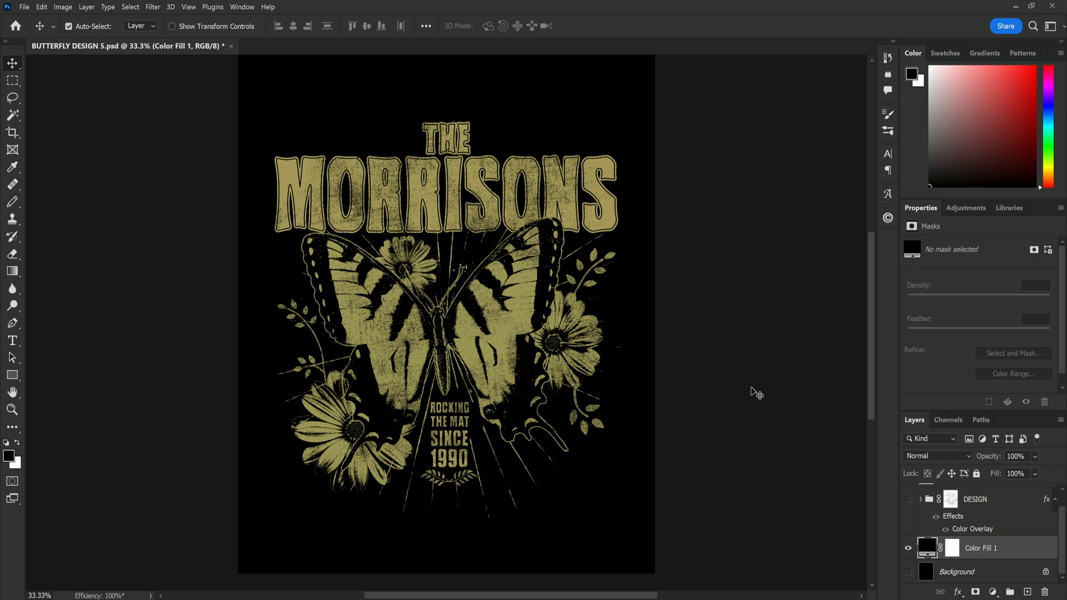
{"action": "mouse_move", "coordinate": [323, 86]}
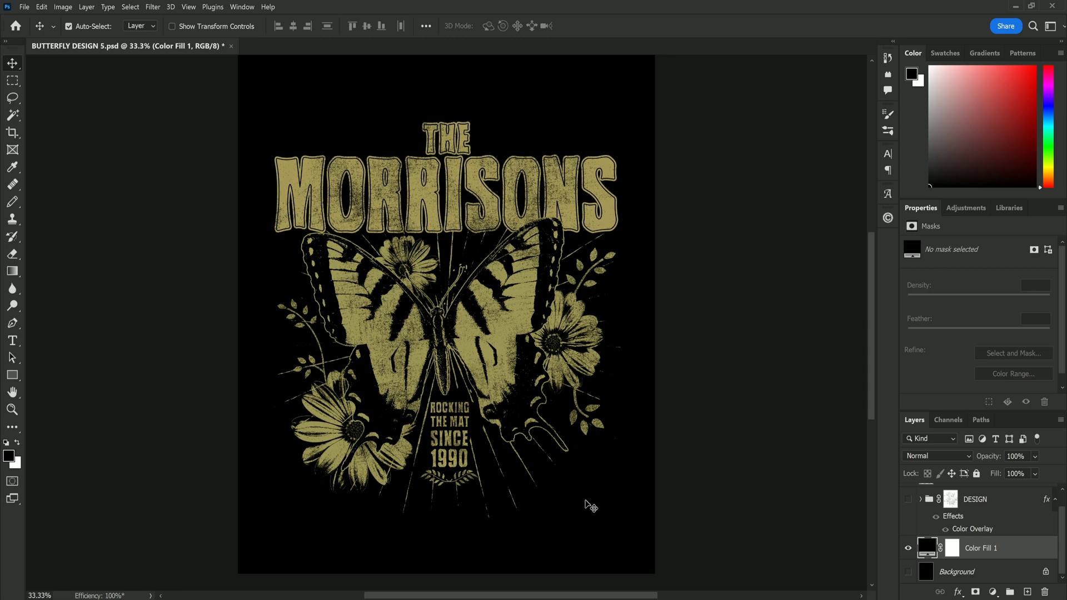
{"action": "mouse_move", "coordinate": [563, 513]}
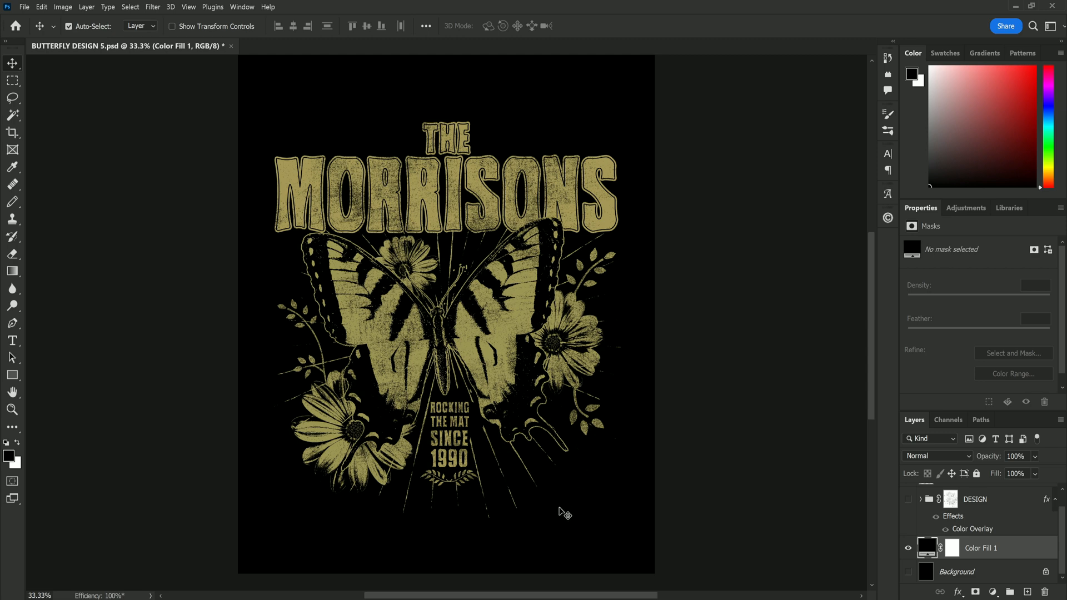
{"action": "mouse_move", "coordinate": [730, 481]}
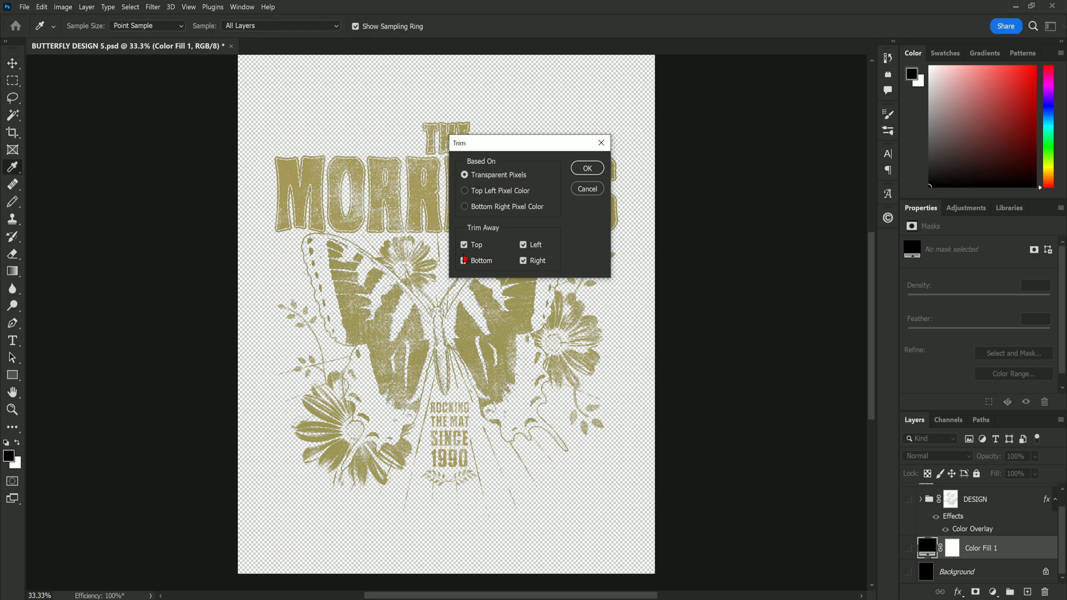
- Confirm trimming the canvas to the design's transparent pixel edges on all sides
{"action": "left_click", "coordinate": [587, 168]}
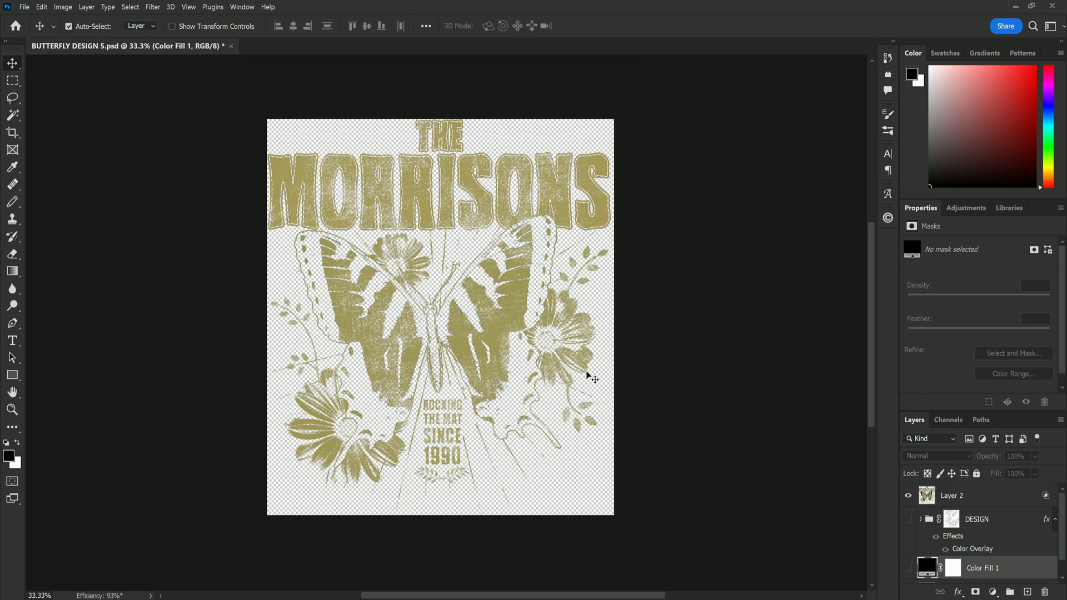
{"action": "mouse_move", "coordinate": [417, 360]}
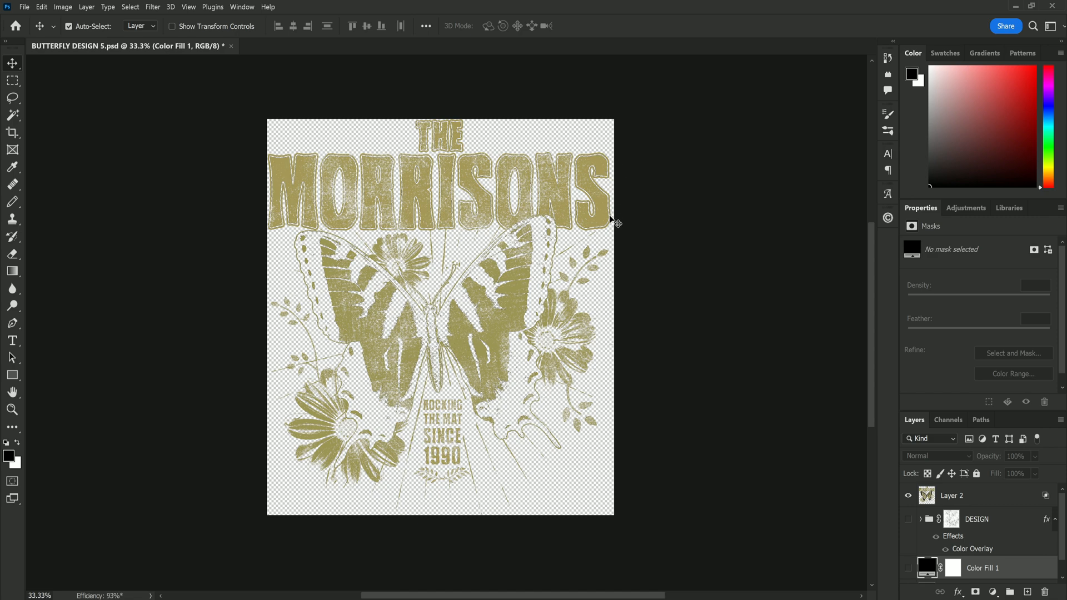
{"action": "mouse_move", "coordinate": [626, 418]}
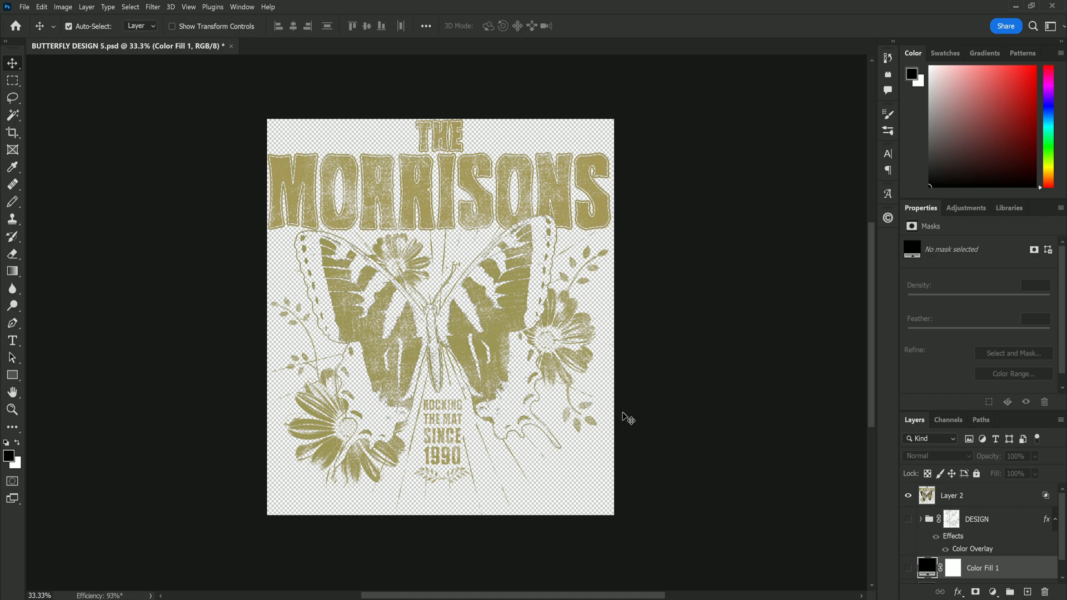
{"action": "mouse_move", "coordinate": [578, 402]}
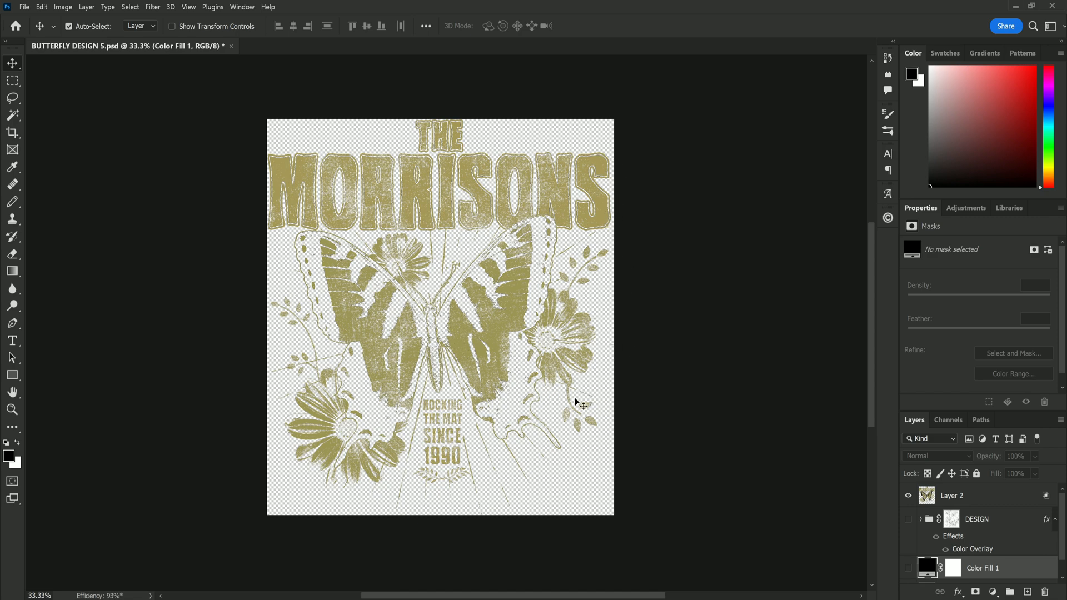
{"action": "mouse_move", "coordinate": [610, 398]}
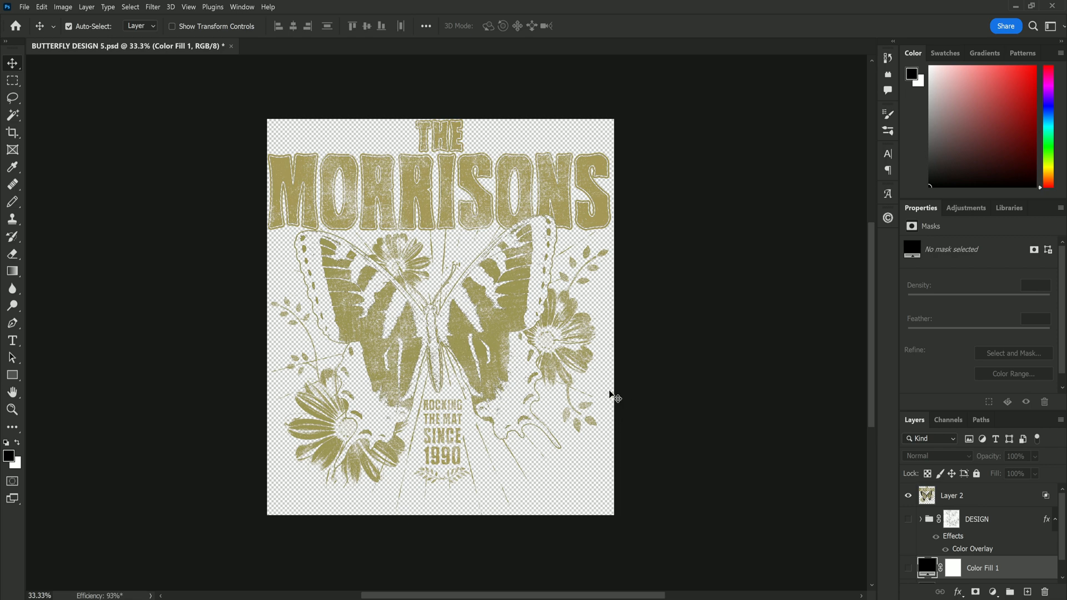
{"action": "mouse_move", "coordinate": [420, 348]}
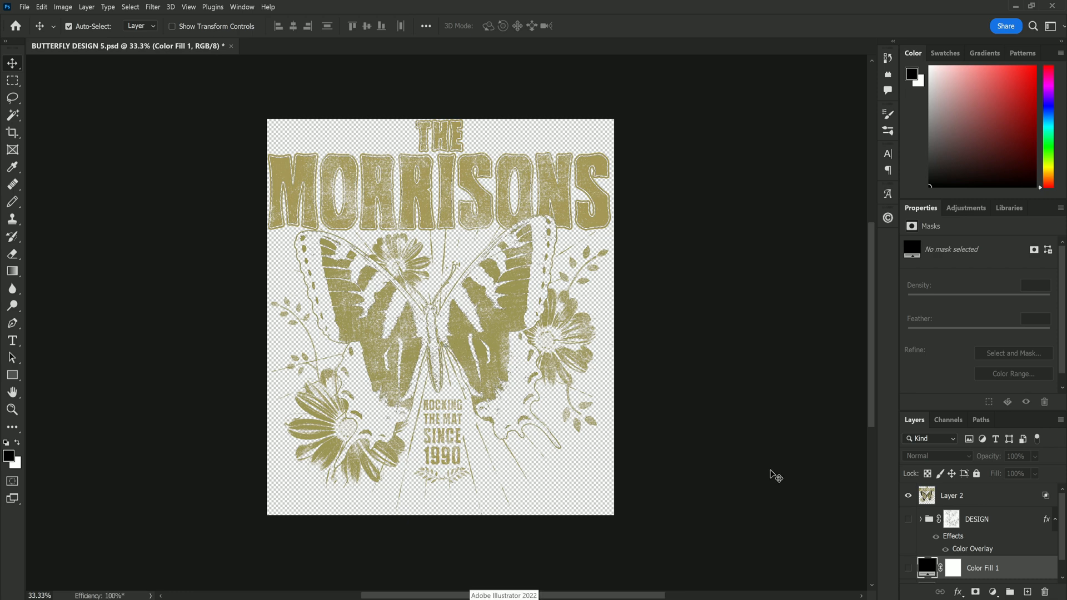
{"action": "mouse_move", "coordinate": [657, 427]}
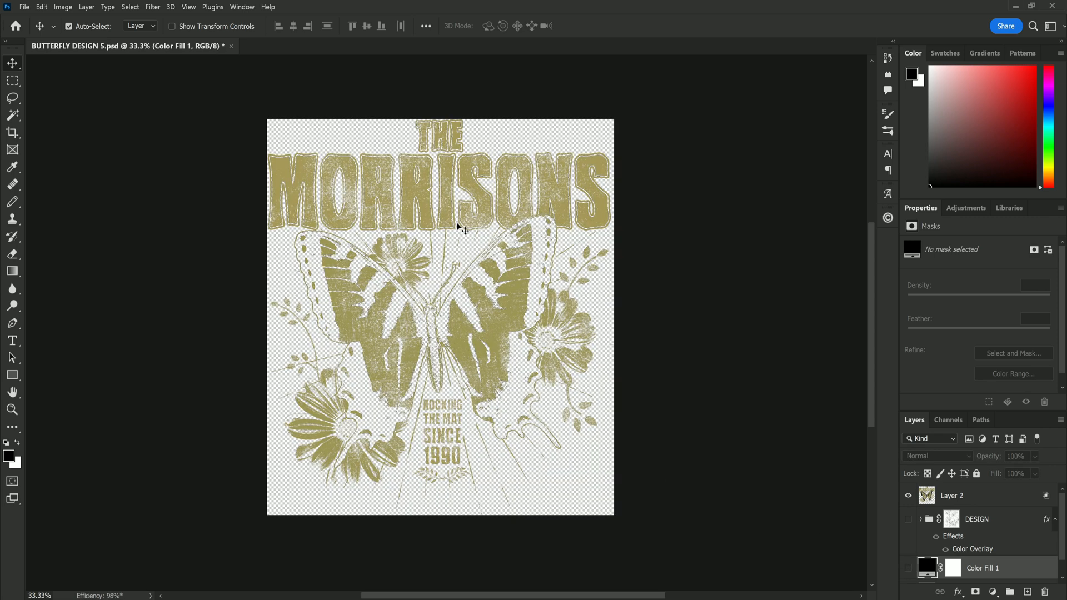
- Bring up Export As for BUTTERFLY DESIGN 5 as PNG with transparency at 100% scale
{"action": "left_click", "coordinate": [23, 7]}
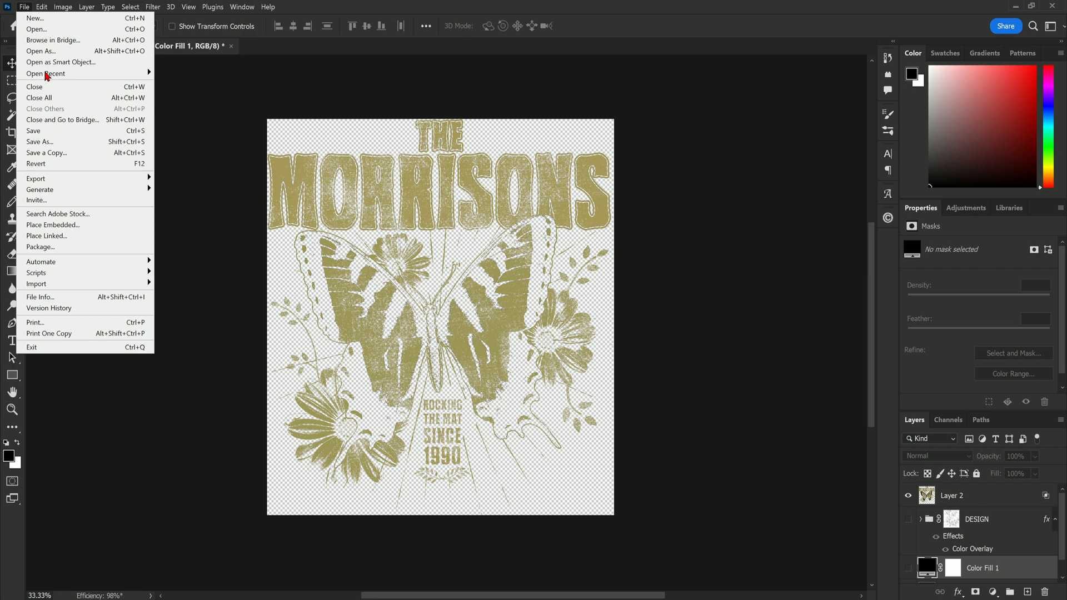
{"action": "mouse_move", "coordinate": [36, 178]}
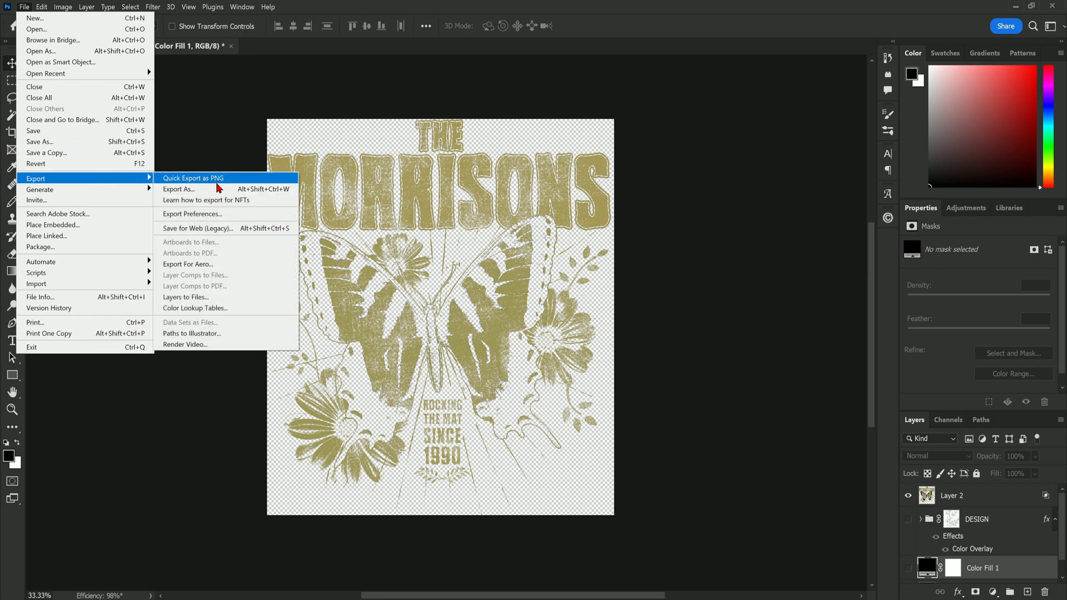
{"action": "mouse_move", "coordinate": [202, 181]}
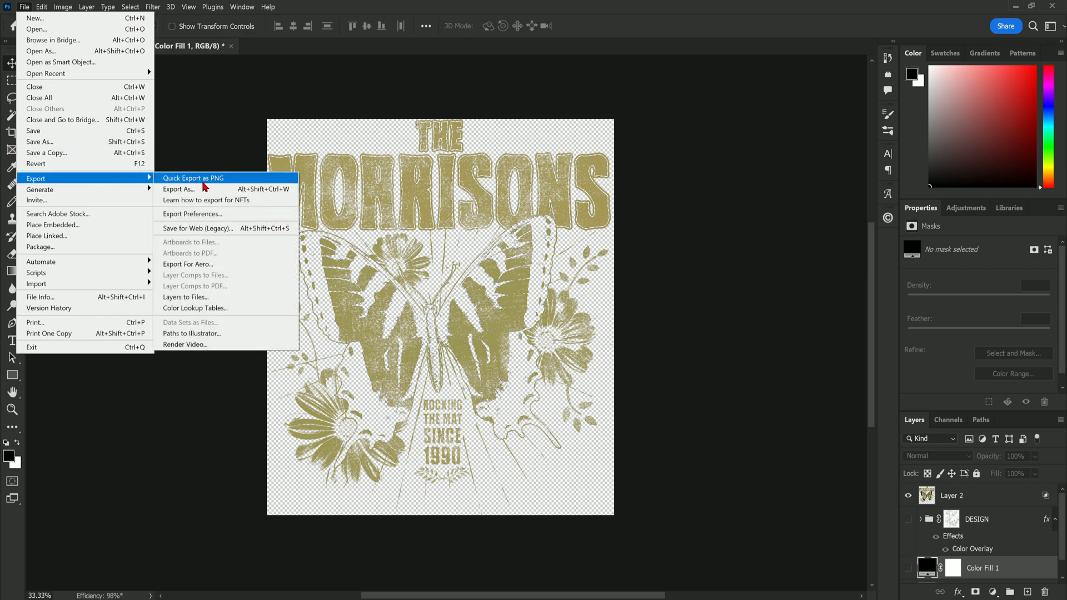
{"action": "mouse_move", "coordinate": [190, 192]}
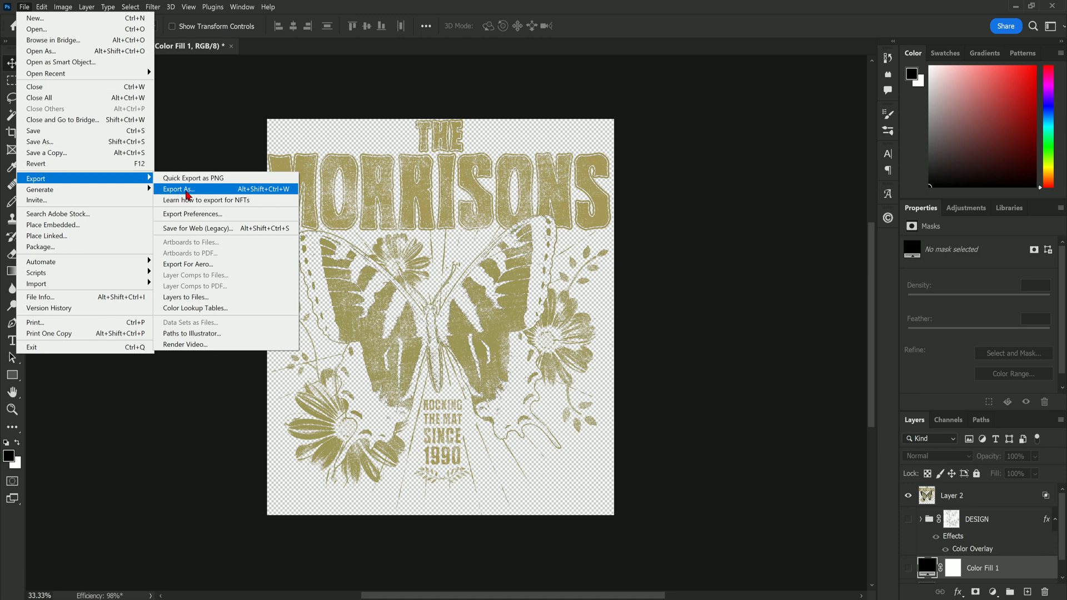
{"action": "left_click", "coordinate": [178, 189]}
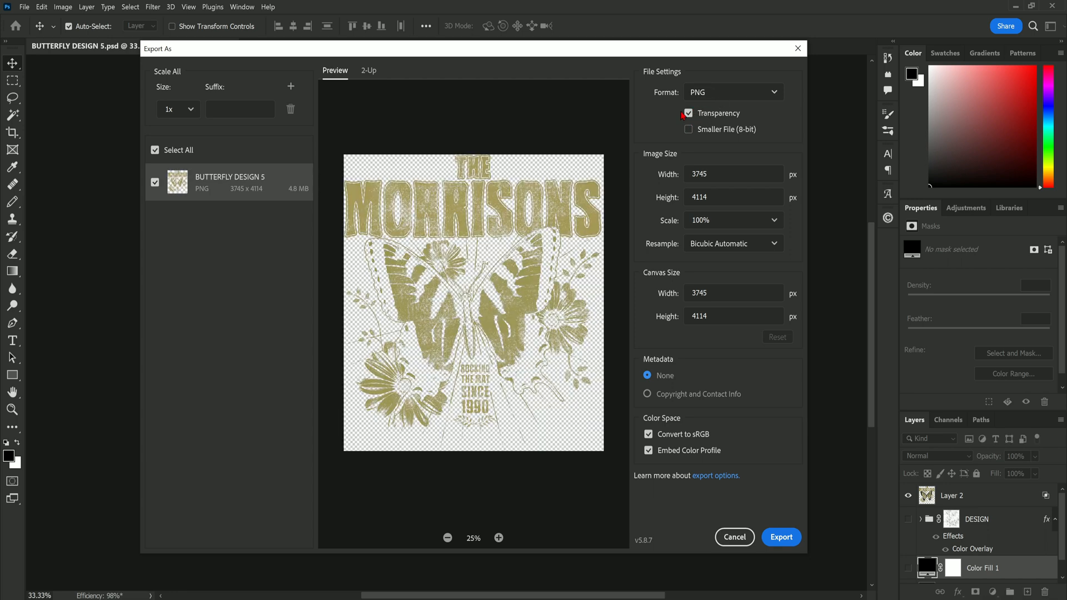
{"action": "mouse_move", "coordinate": [725, 242]}
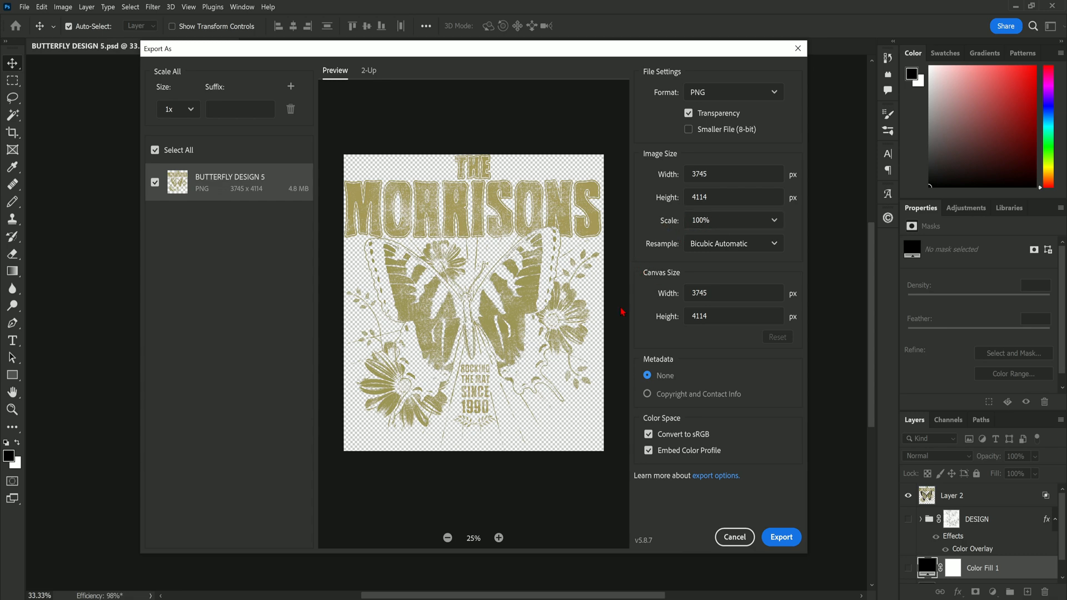
{"action": "mouse_move", "coordinate": [420, 270]}
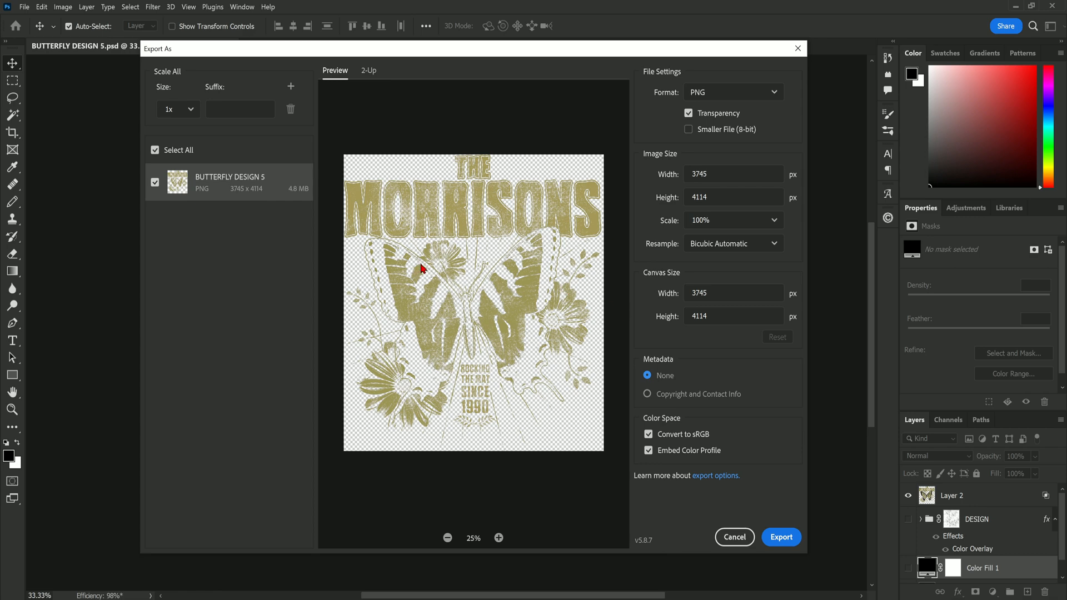
{"action": "mouse_move", "coordinate": [785, 466]}
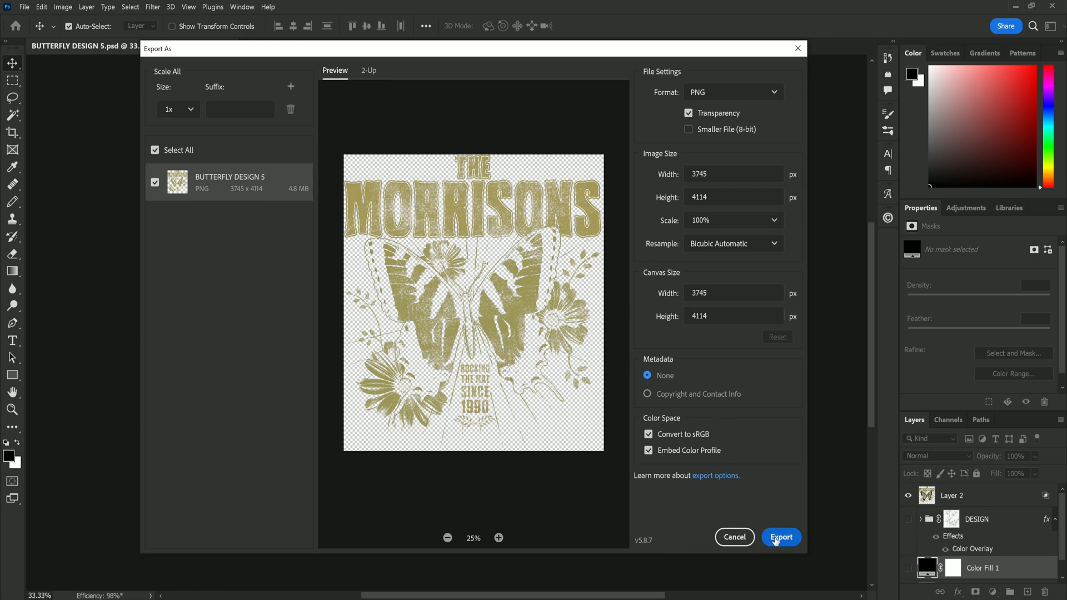
{"action": "mouse_move", "coordinate": [749, 547]}
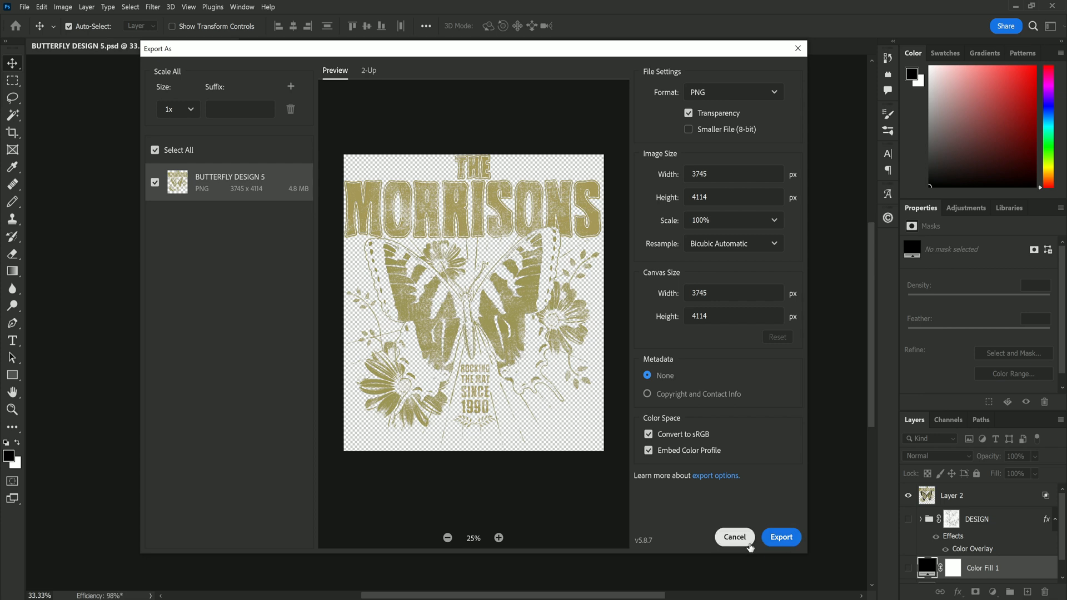
{"action": "mouse_move", "coordinate": [748, 542]}
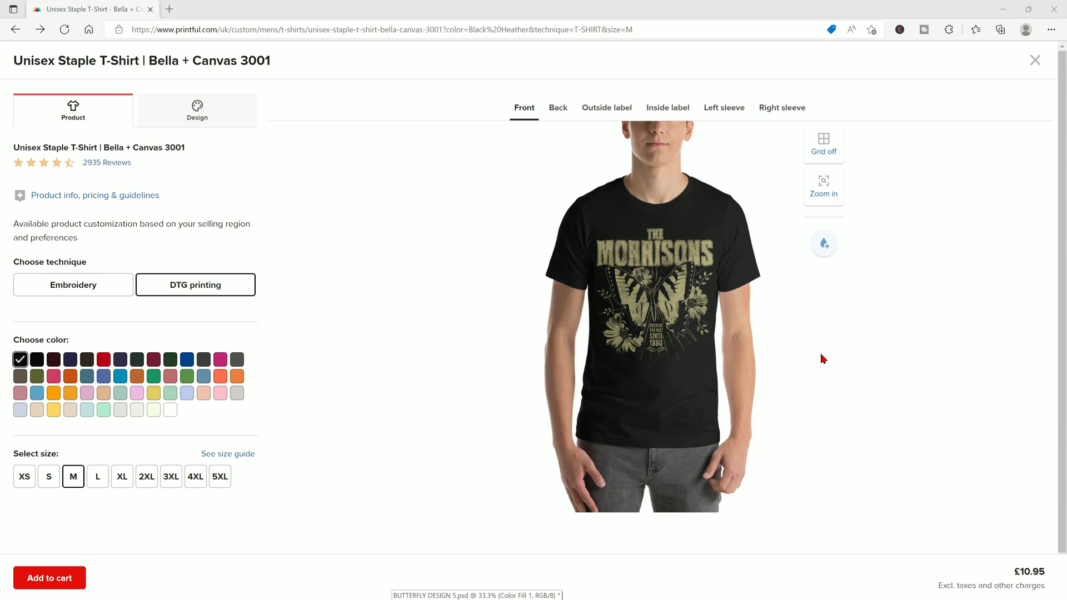
{"action": "mouse_move", "coordinate": [744, 338]}
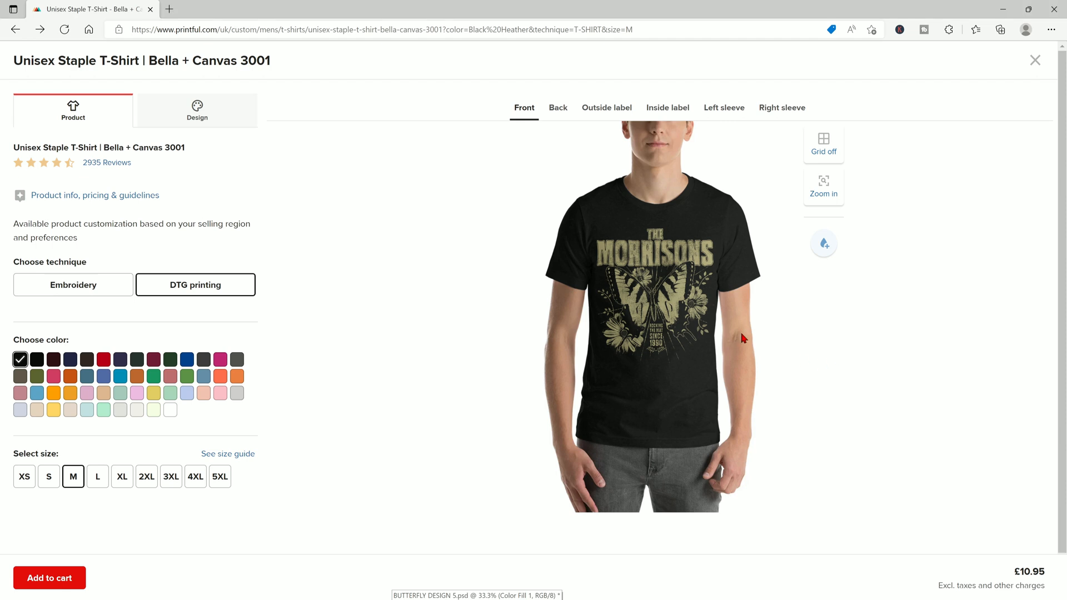
{"action": "mouse_move", "coordinate": [744, 295]}
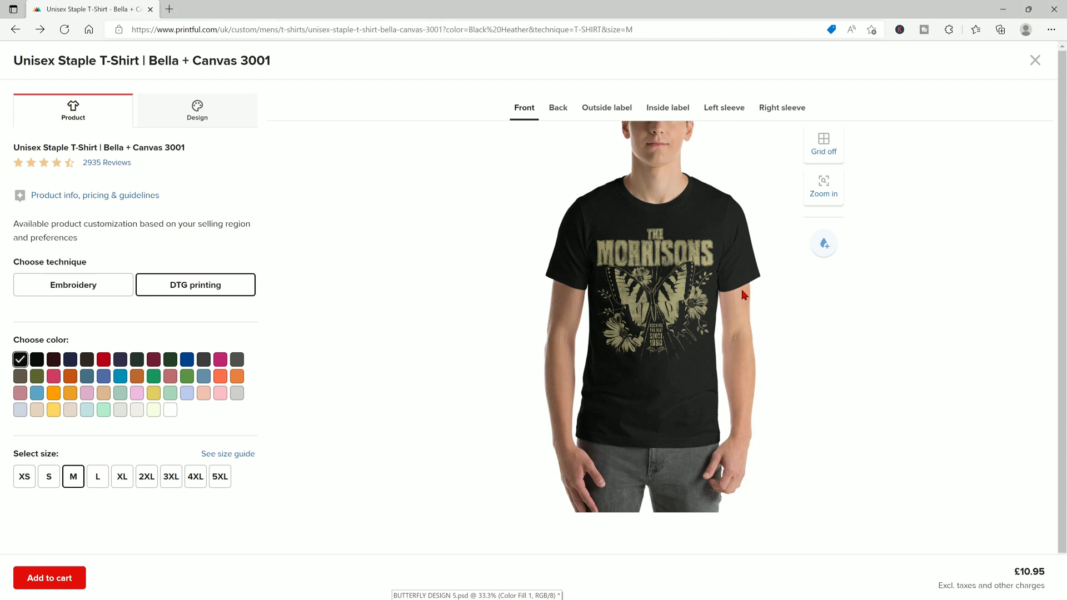
{"action": "mouse_move", "coordinate": [596, 333]}
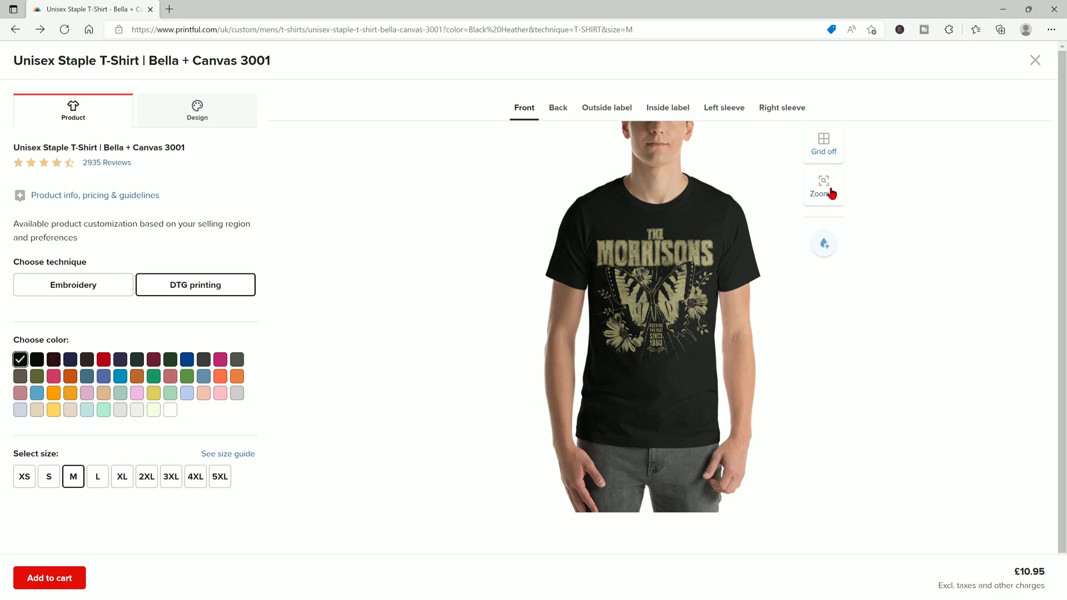
- Zoom into the Morrisons print on the black Bella + Canvas 3001 mockup
{"action": "left_click", "coordinate": [823, 185]}
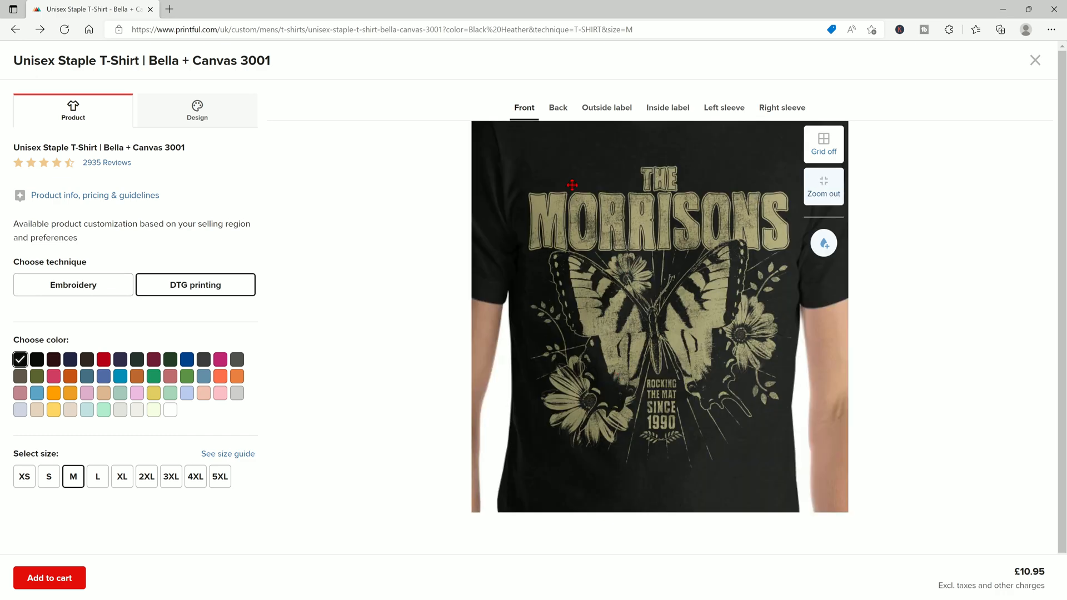